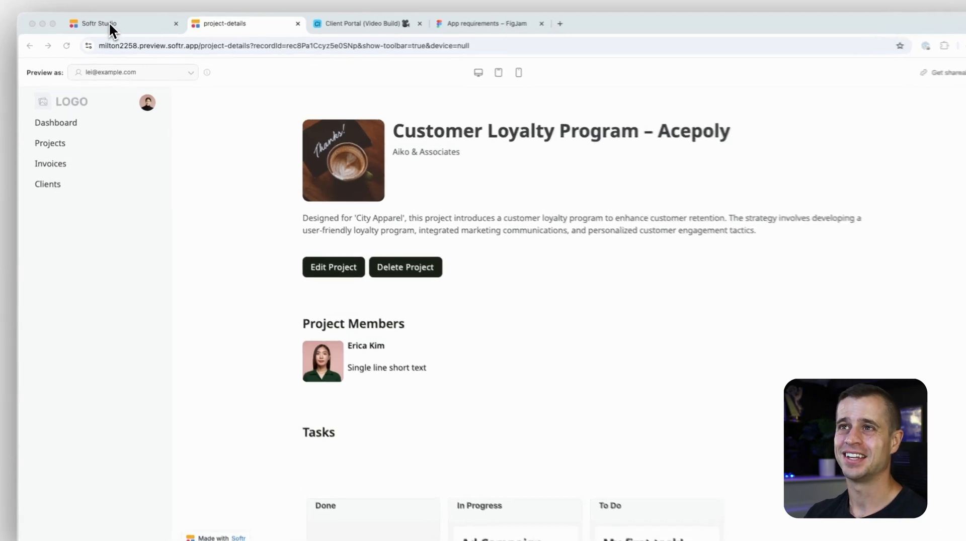
- Return to the Studio editor and show the portal's Users list with magic links
click(93, 23)
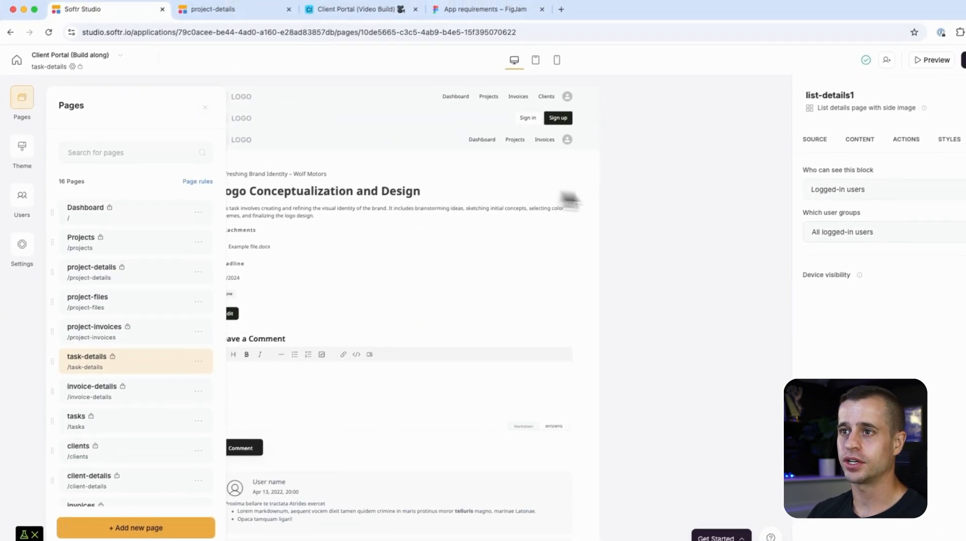
click(21, 203)
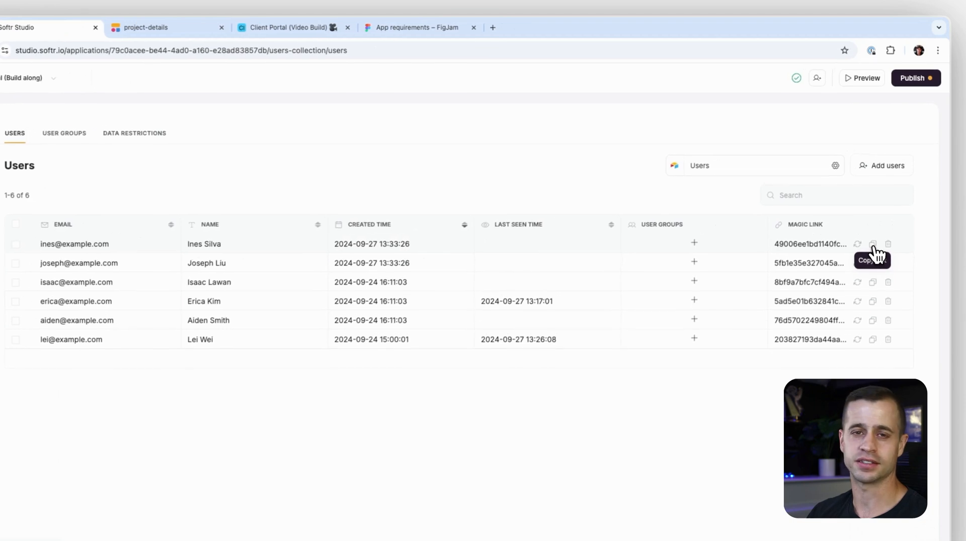
- Copy the first user's magic sign-in link and load it in a new browser tab
click(872, 243)
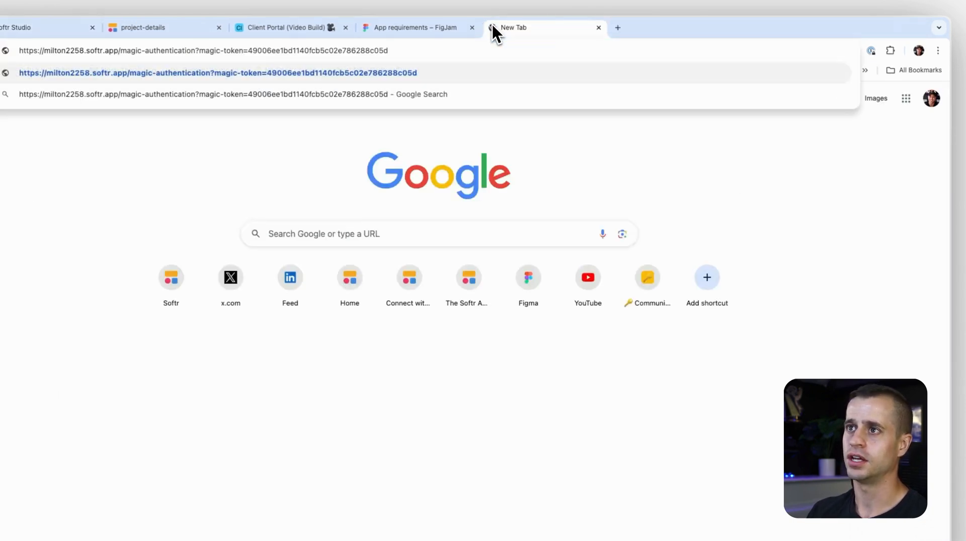
key(Enter)
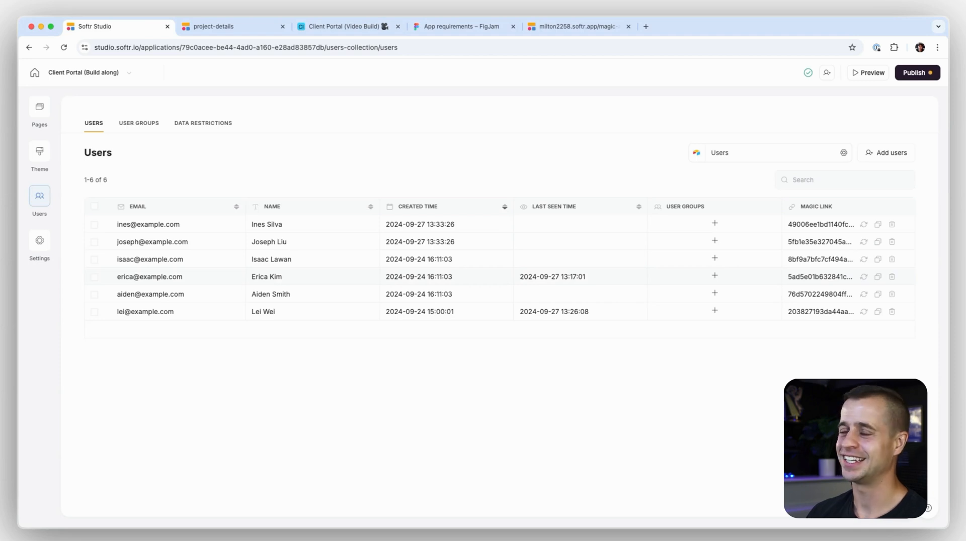
mouse_move(918, 73)
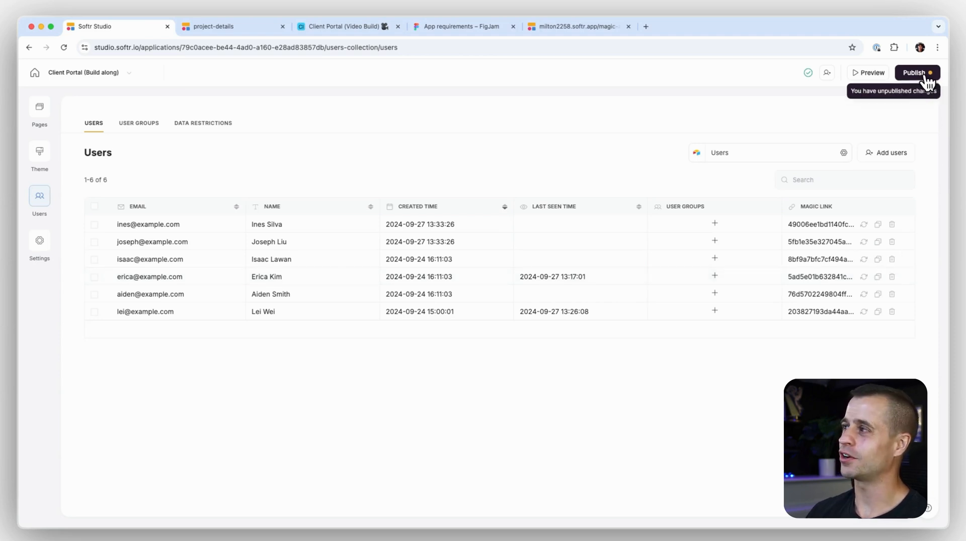
- Set the subdomain to video-client-portal.softr.app and go to the custom domain settings
click(915, 72)
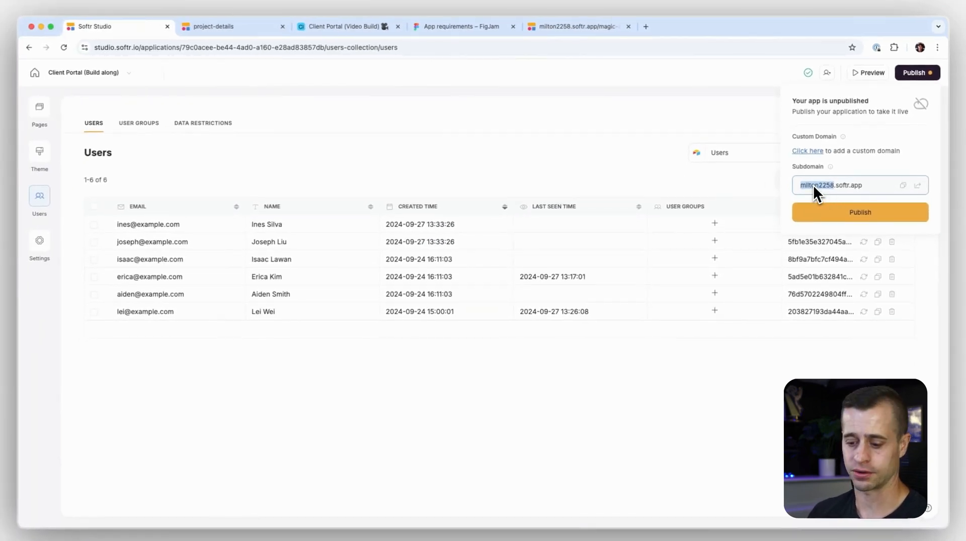
text(vide)
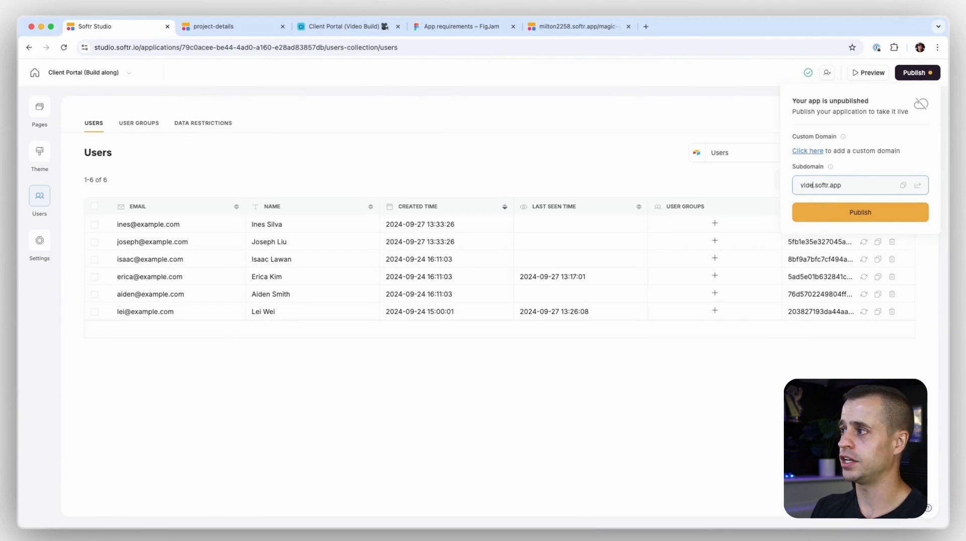
text(video-client-portal)
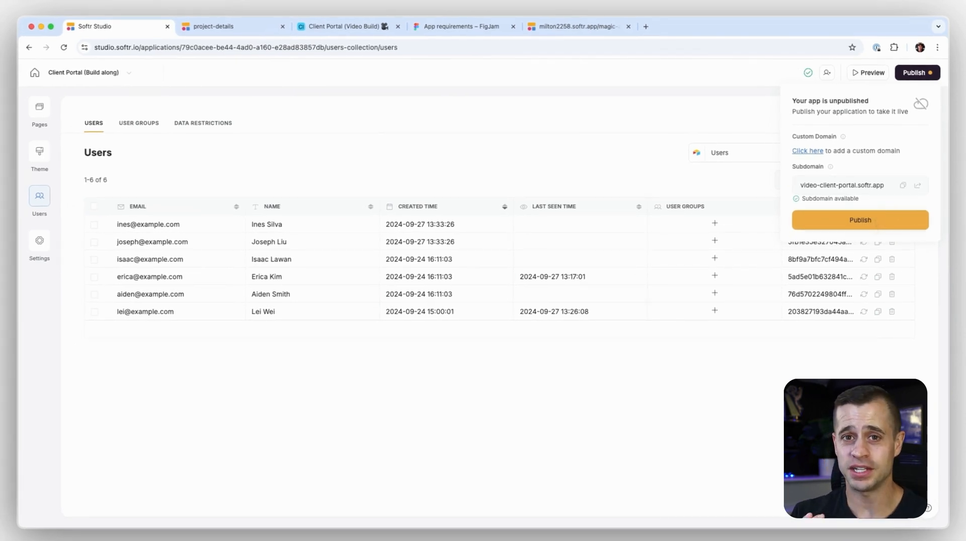
click(807, 150)
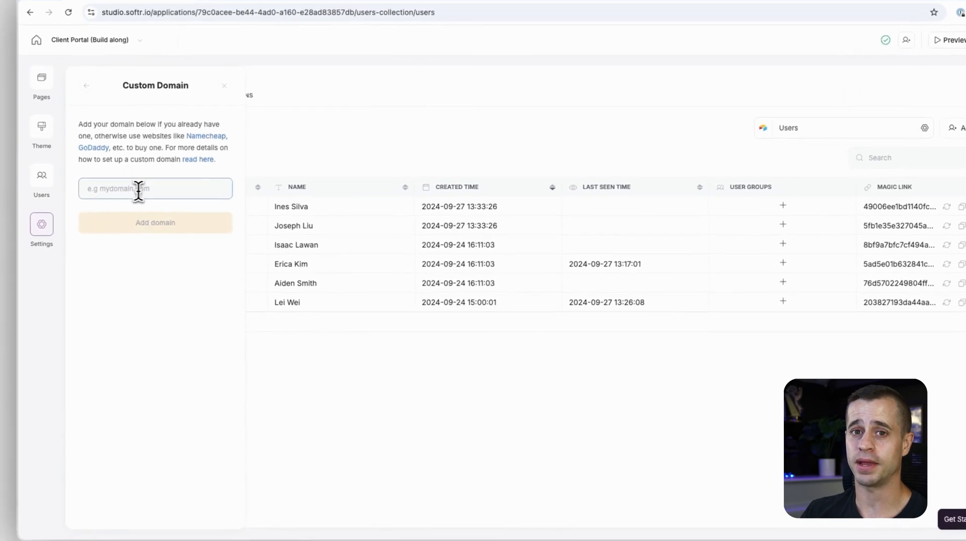
text(www.google.com)
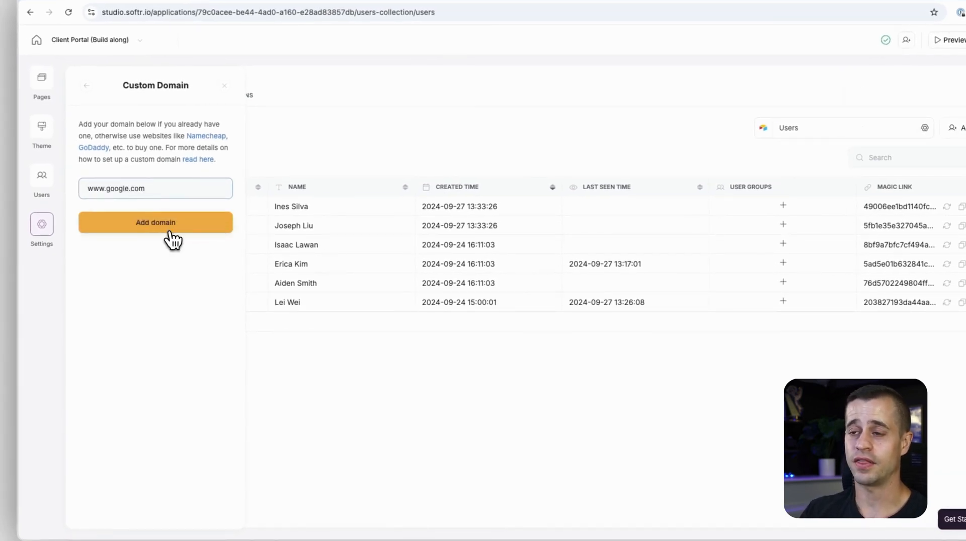
click(155, 222)
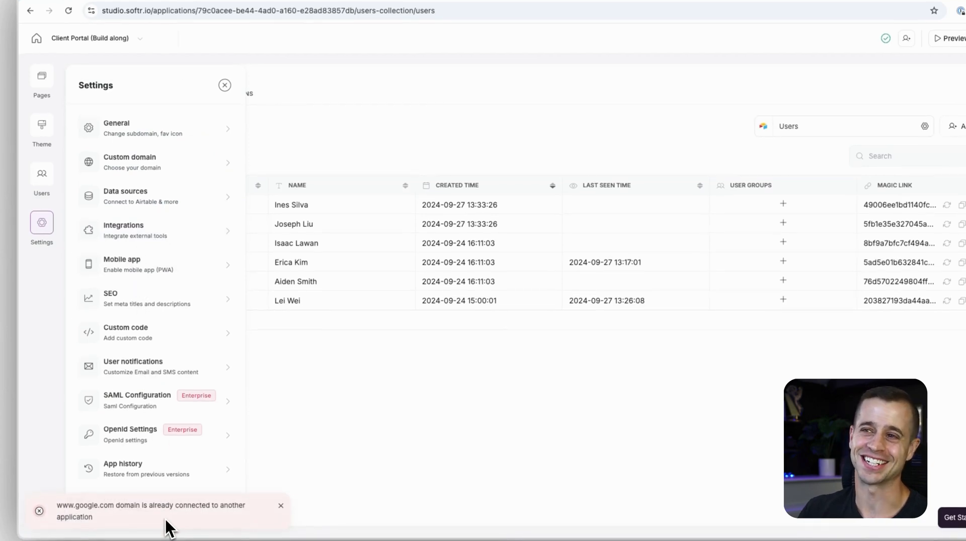
click(130, 162)
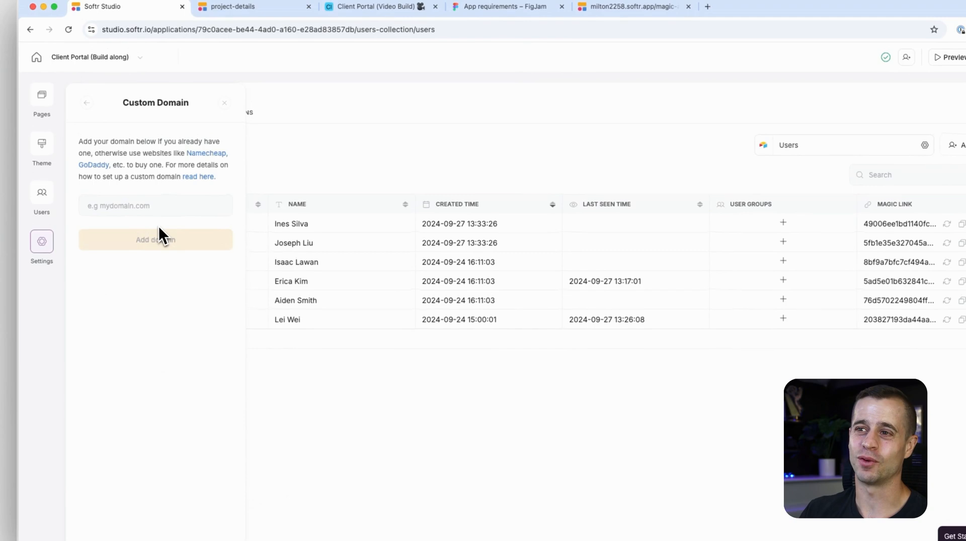
click(155, 205)
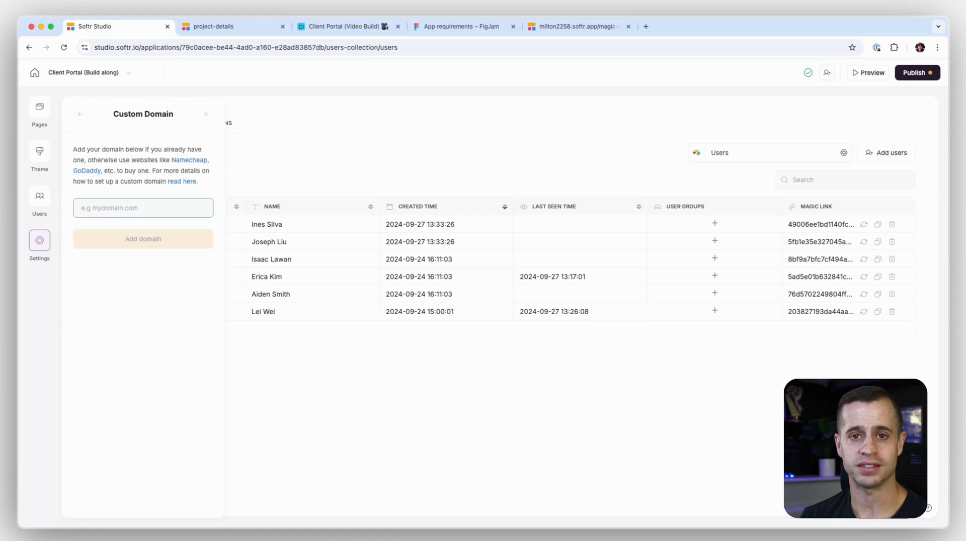
mouse_move(84, 303)
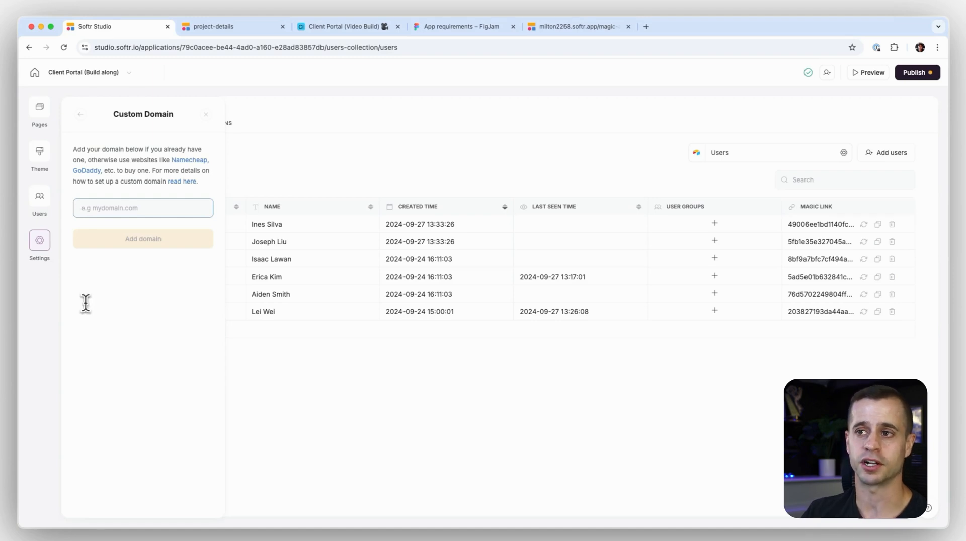
mouse_move(120, 282)
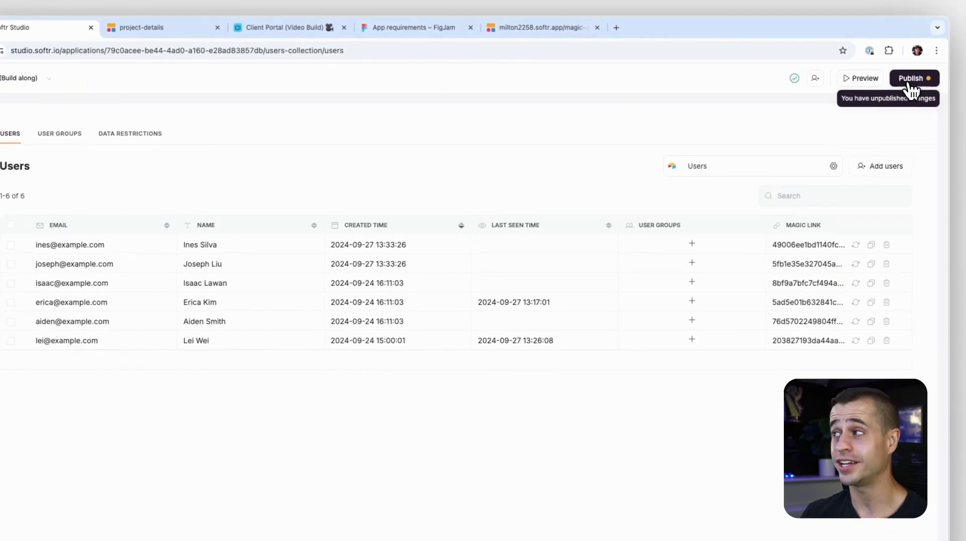
- Change the subdomain to your-client-portal.softr.app and publish the app live
click(914, 79)
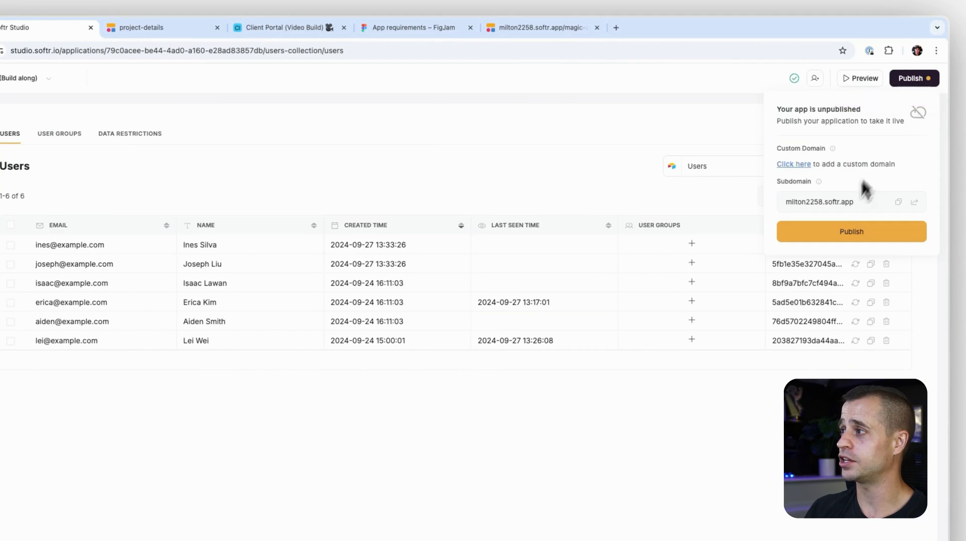
click(820, 201)
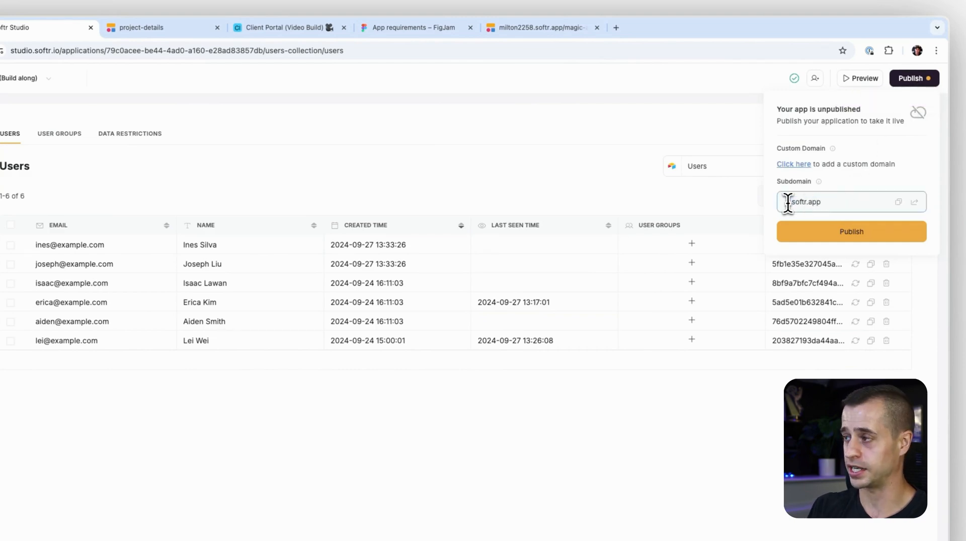
text(video-d)
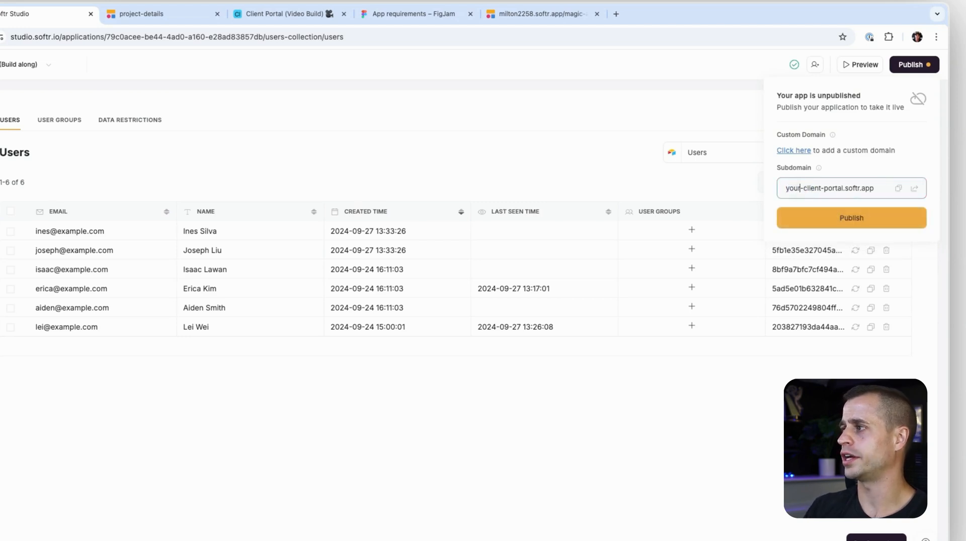
click(852, 217)
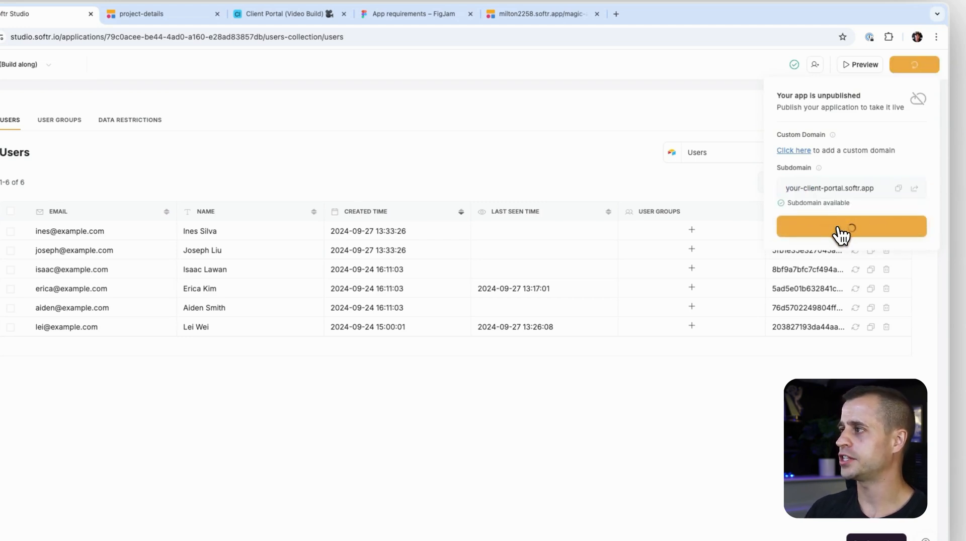
click(852, 226)
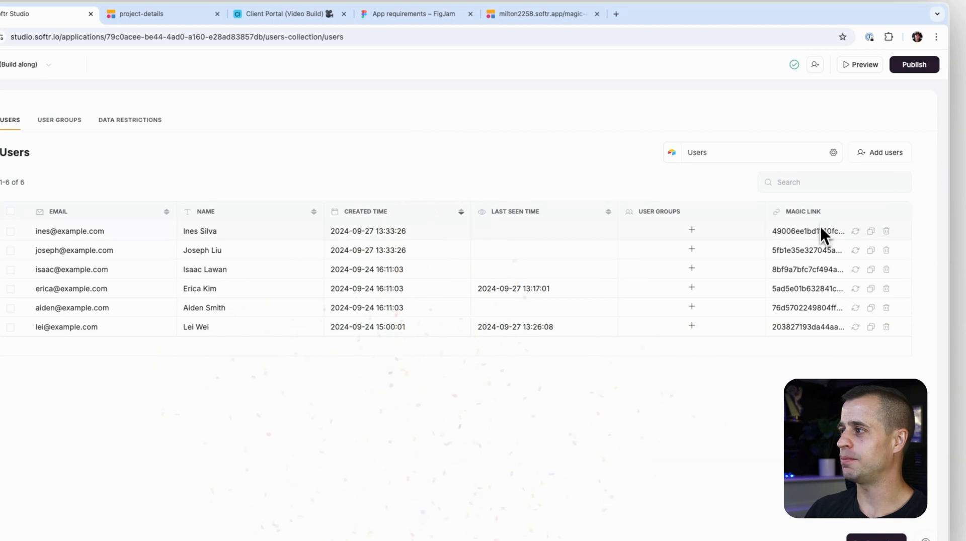
click(795, 64)
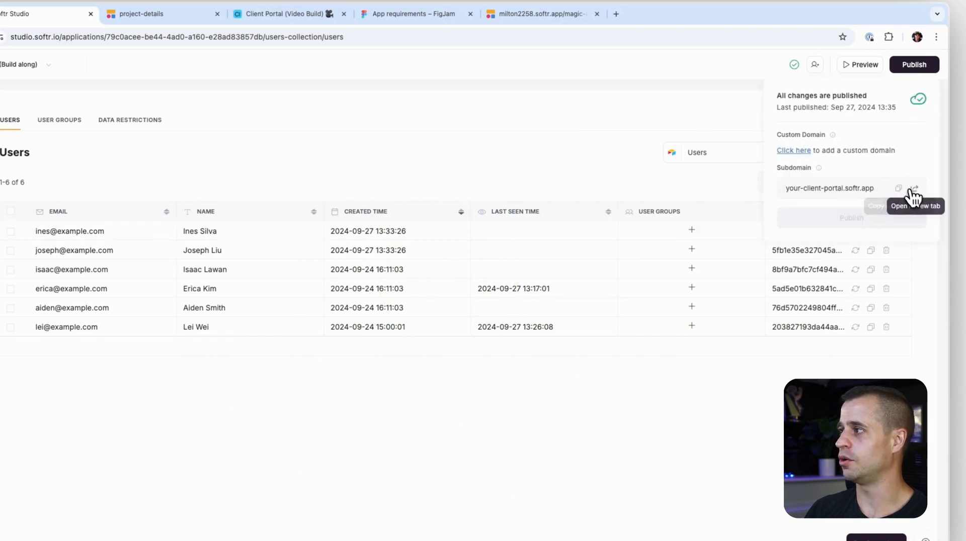
- View the live portal's 404 page, then return to Studio and show the app's Pages list
click(915, 188)
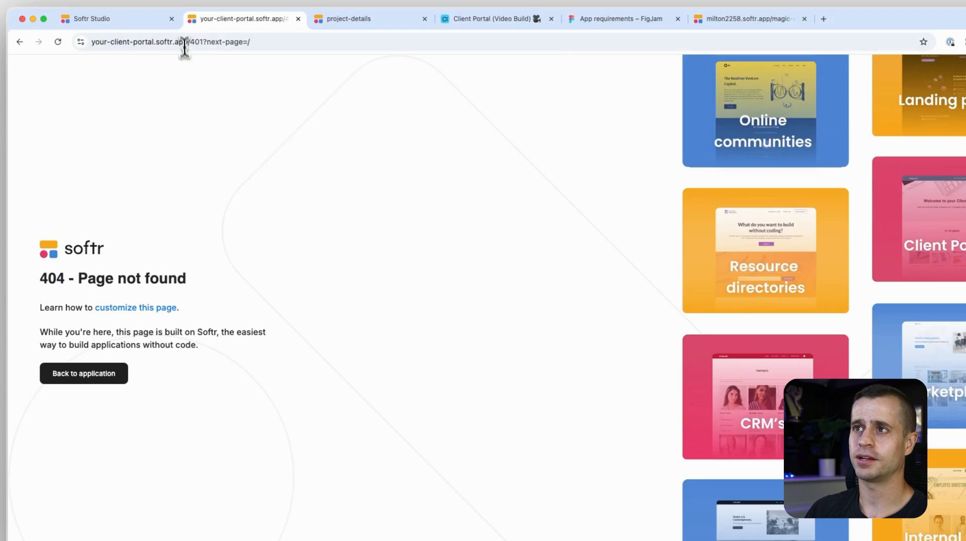
click(173, 42)
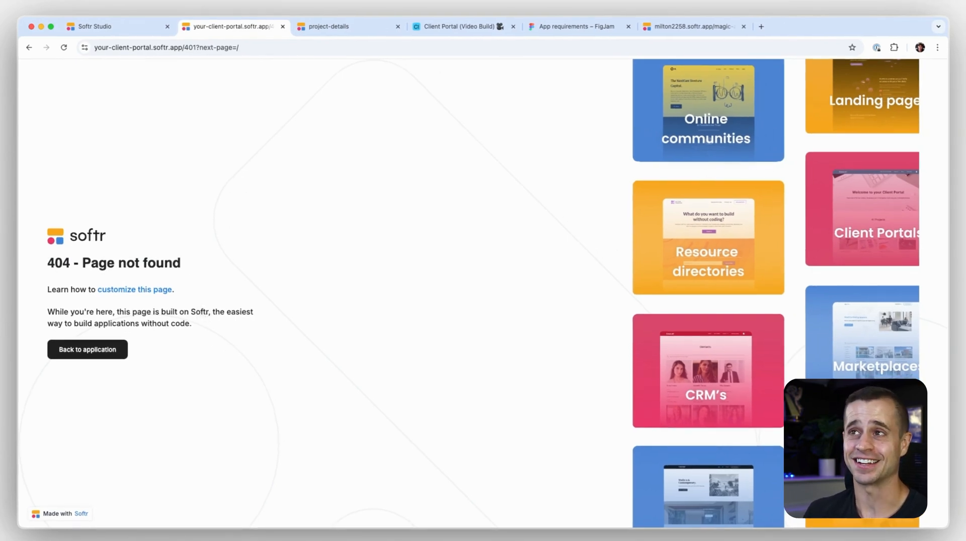
click(102, 26)
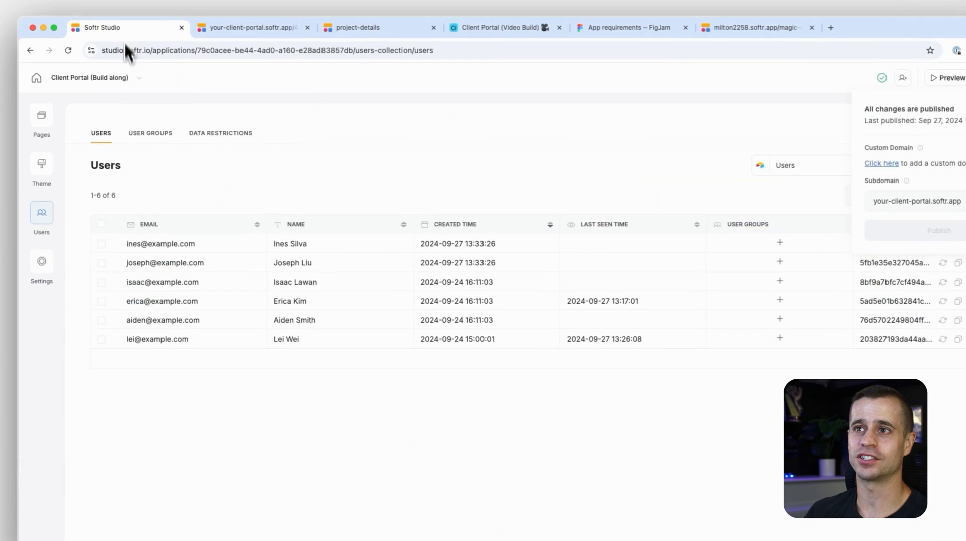
click(41, 116)
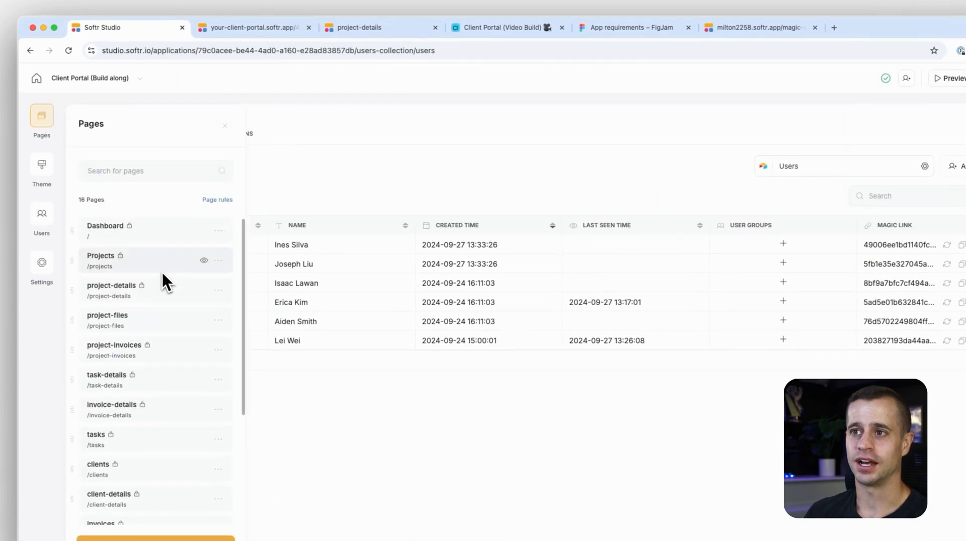
- Set page rules: after sign out go to Sign in; unauthorized access to Sign in for guests, Dashboard for logged-in users
click(217, 199)
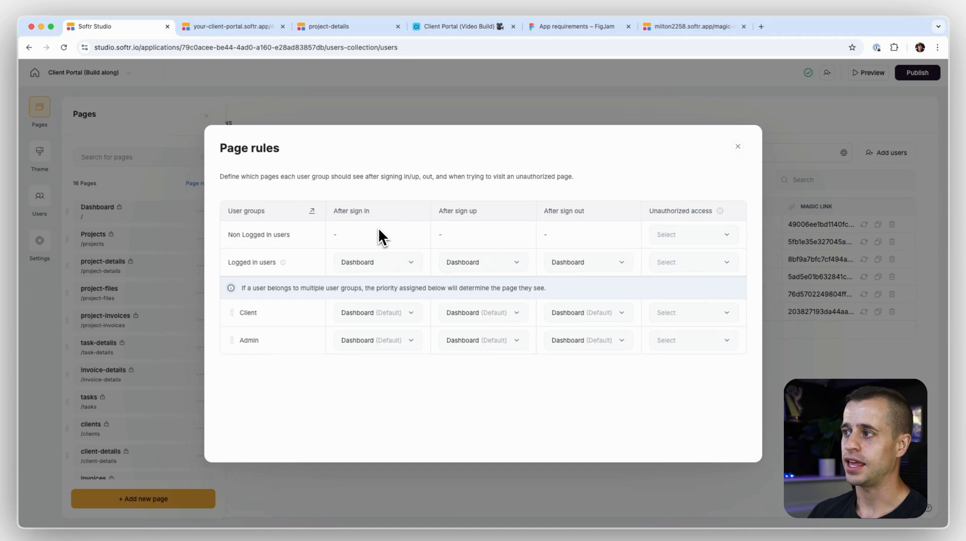
mouse_move(459, 305)
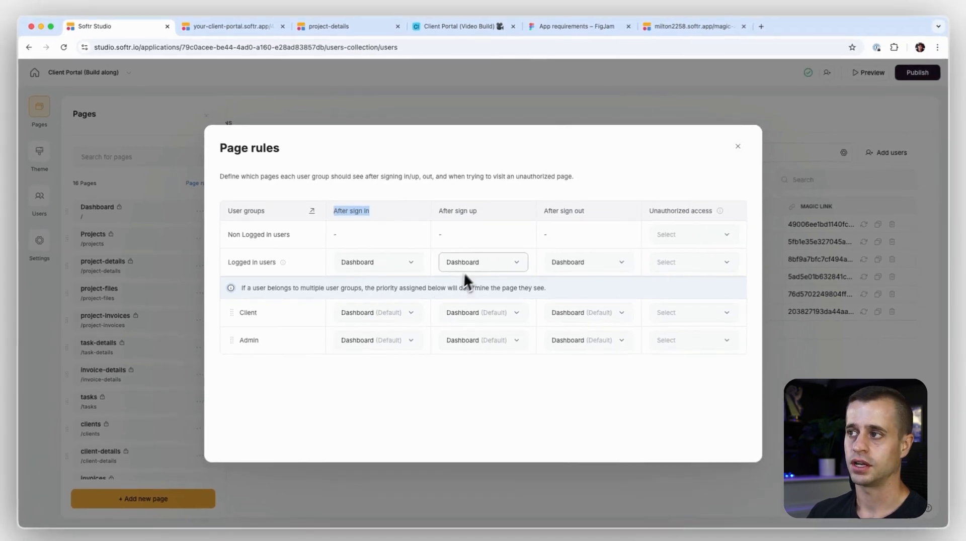
click(586, 261)
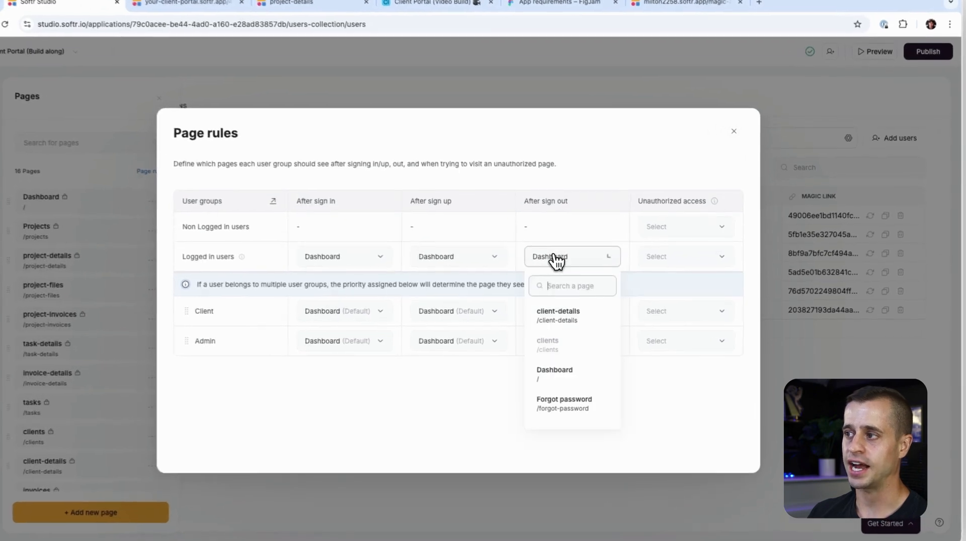
scroll(down, 3)
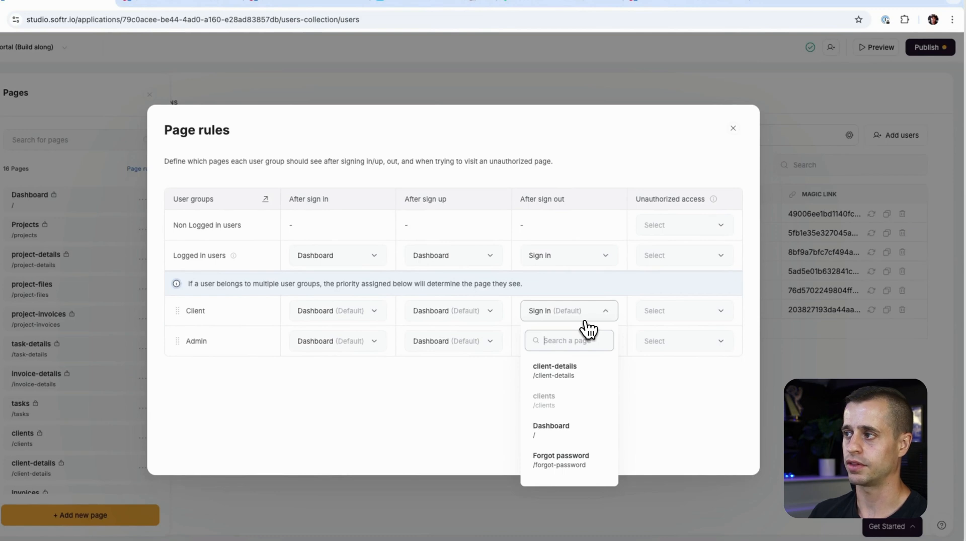
click(684, 225)
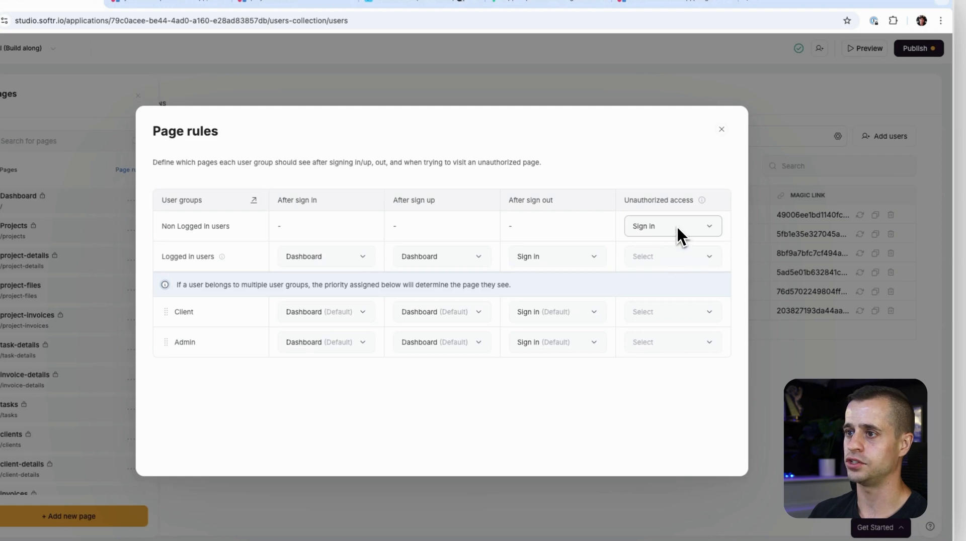
click(672, 257)
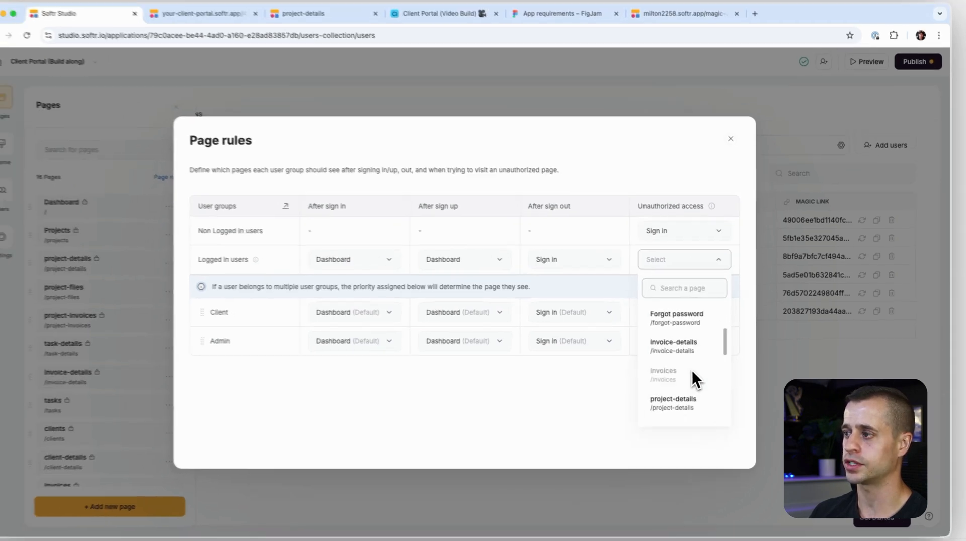
scroll(down, 3)
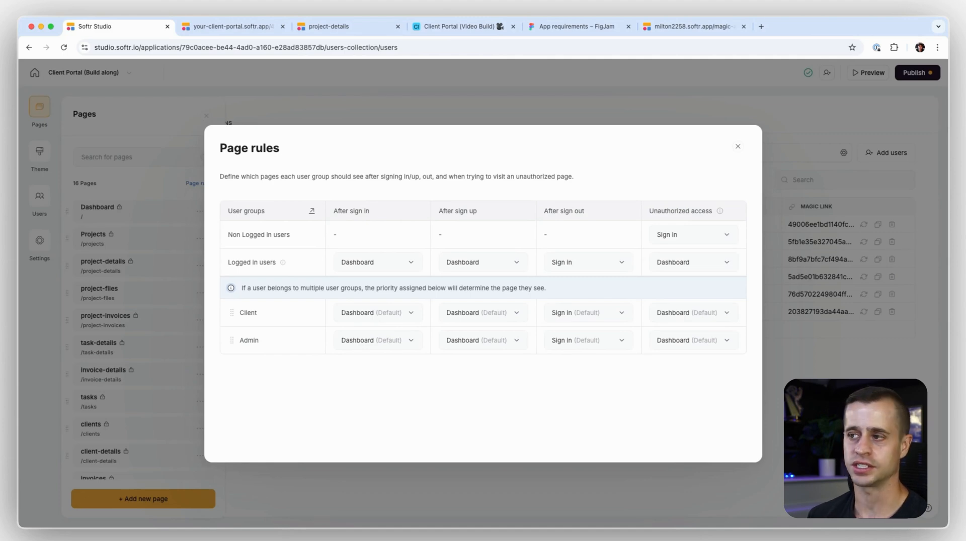
mouse_move(679, 408)
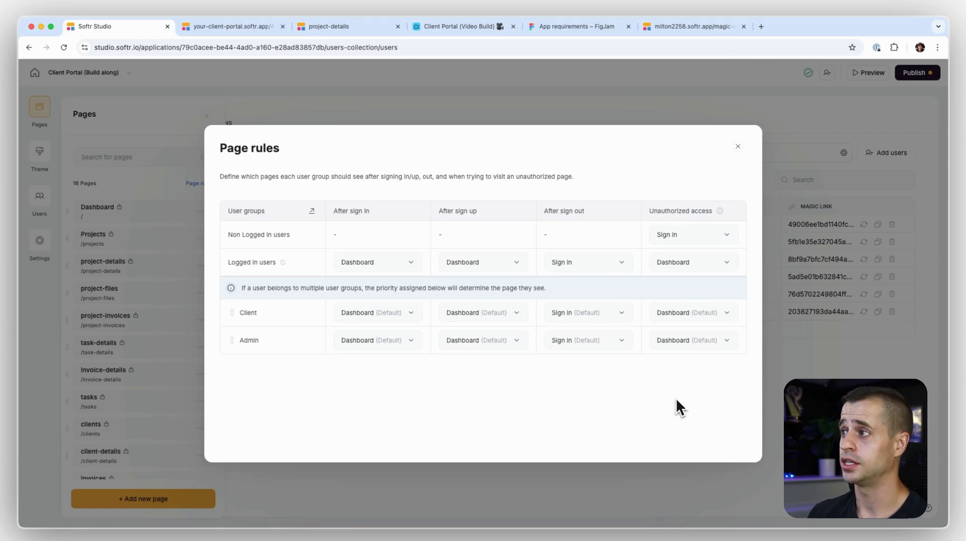
mouse_move(742, 152)
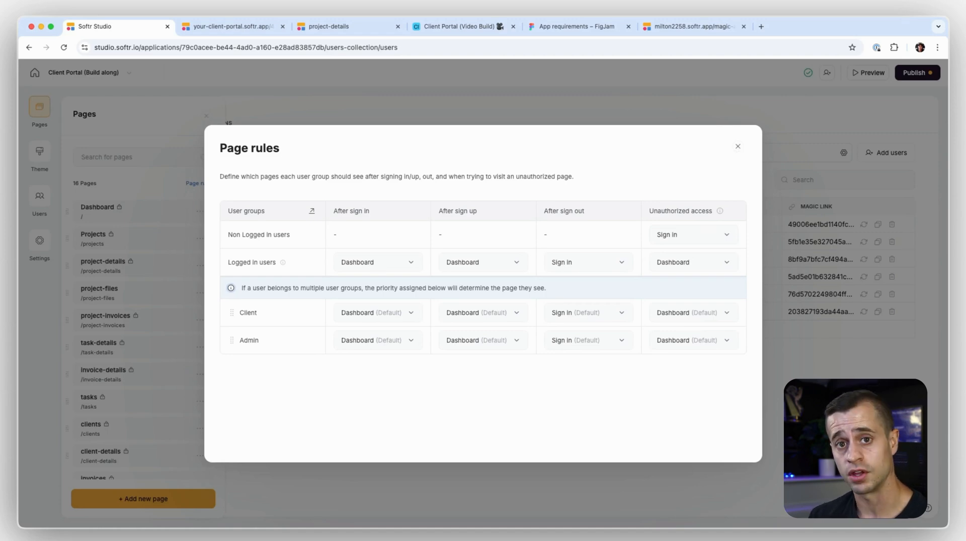
- Publish the page-rule changes and open the live portal in a new tab
click(738, 147)
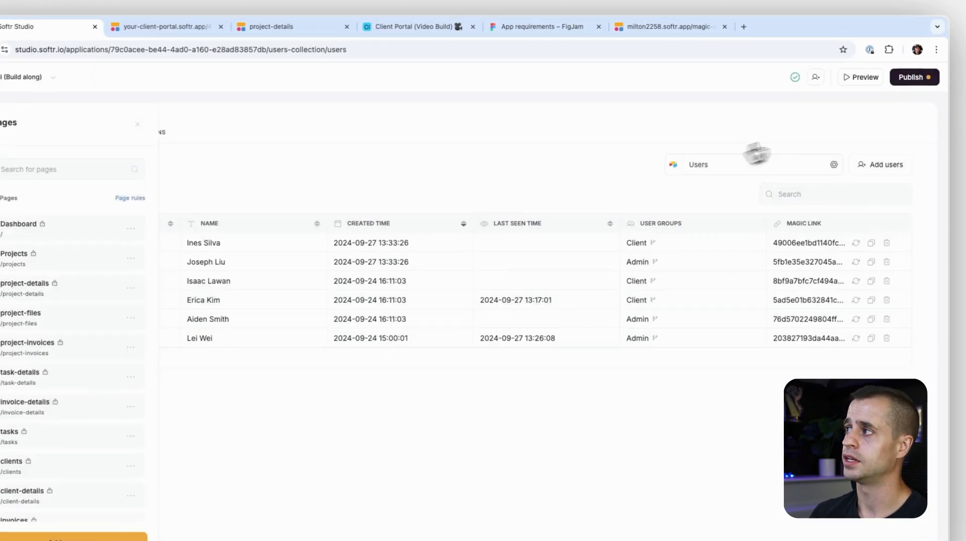
click(915, 78)
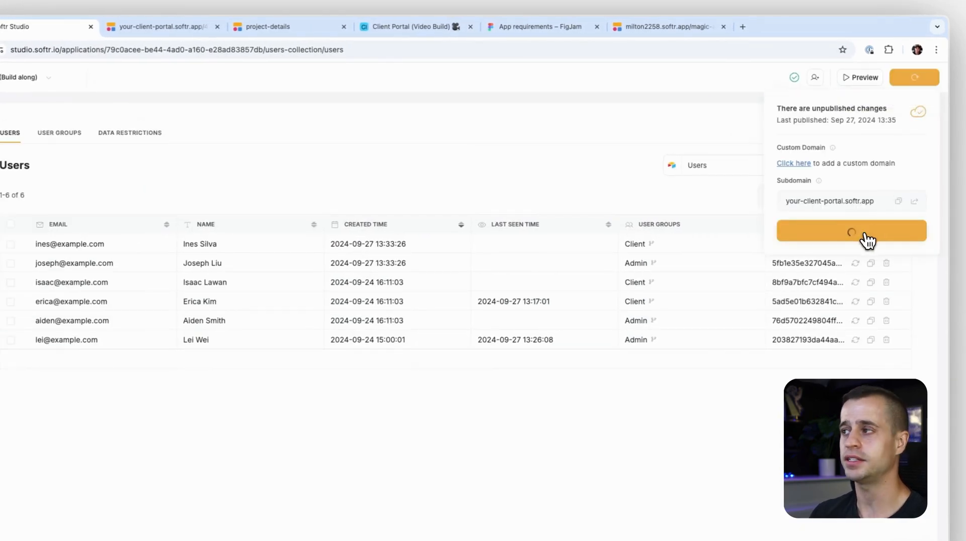
click(851, 230)
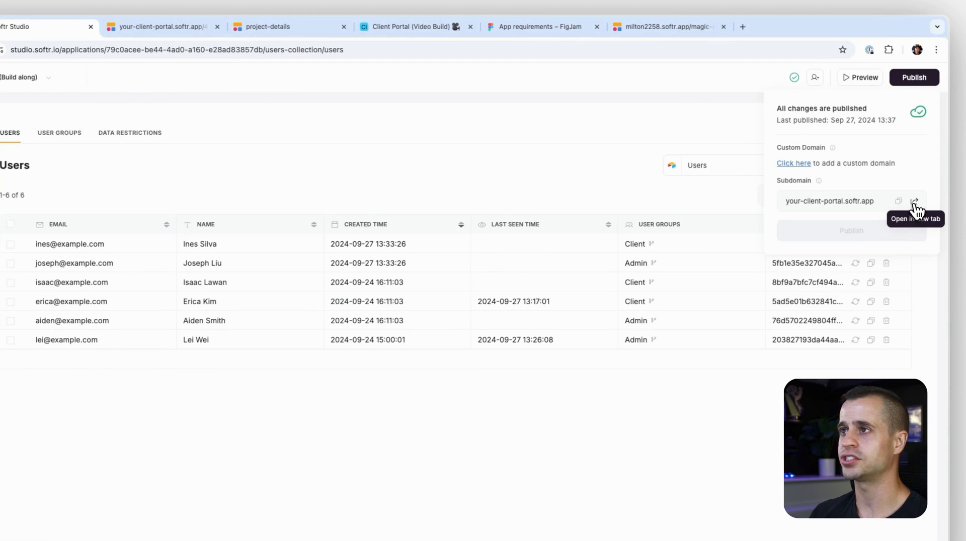
click(915, 201)
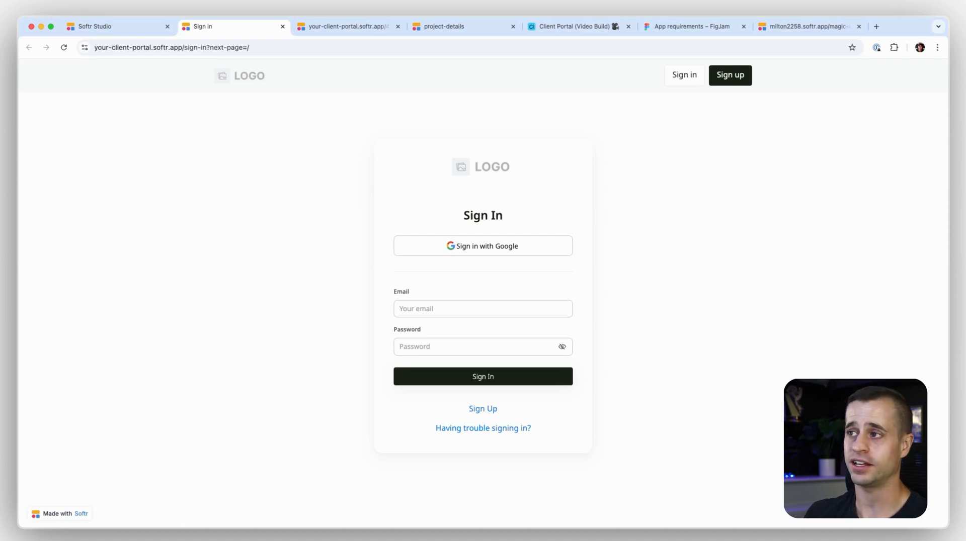
- Check the live Sign up page, then copy the first client's magic link from Studio Users
click(731, 74)
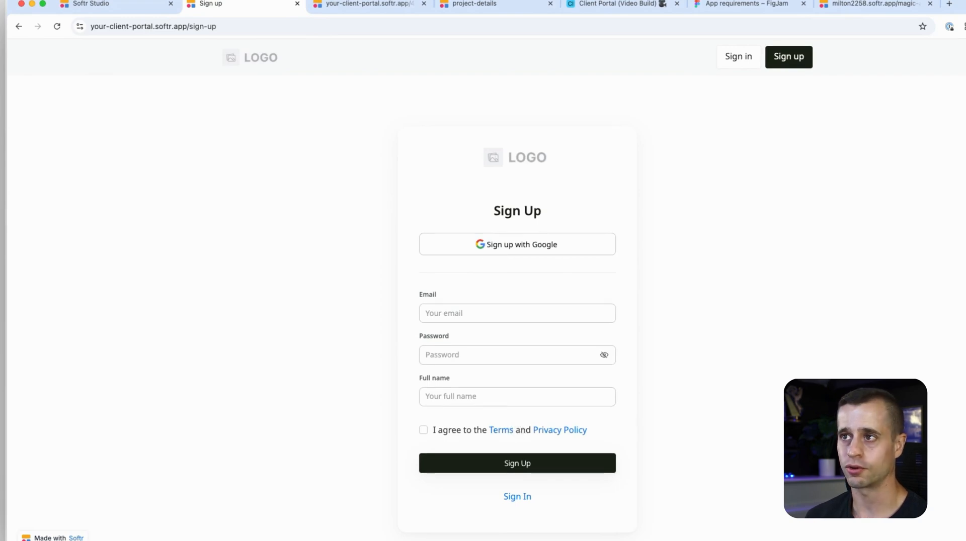
click(90, 4)
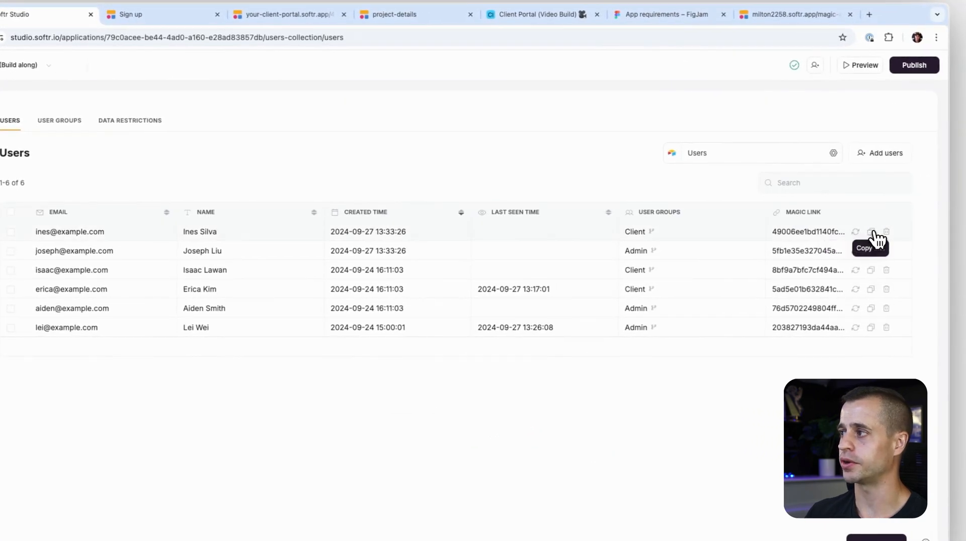
click(870, 232)
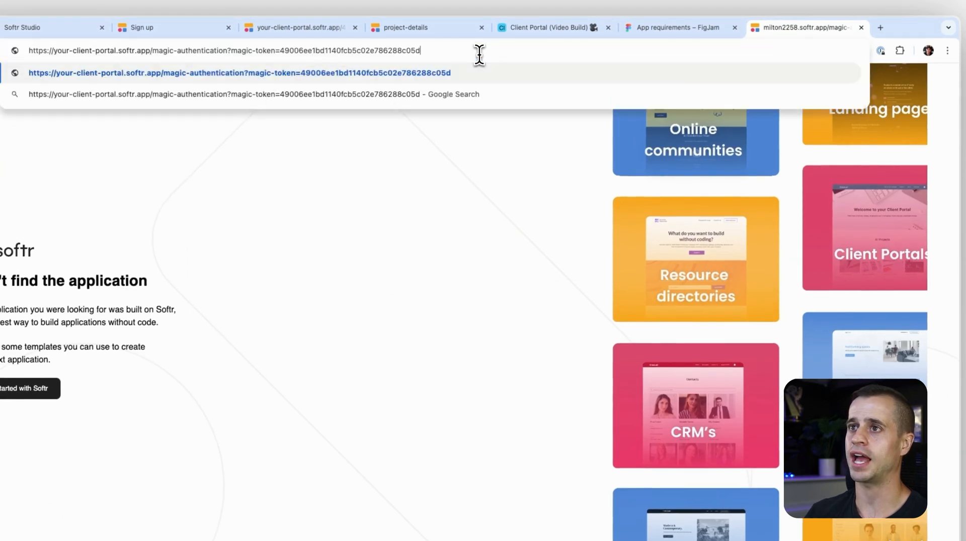
- Sign in as Ines via her magic link to the live Dashboard, then return to the Studio editor
key(Enter)
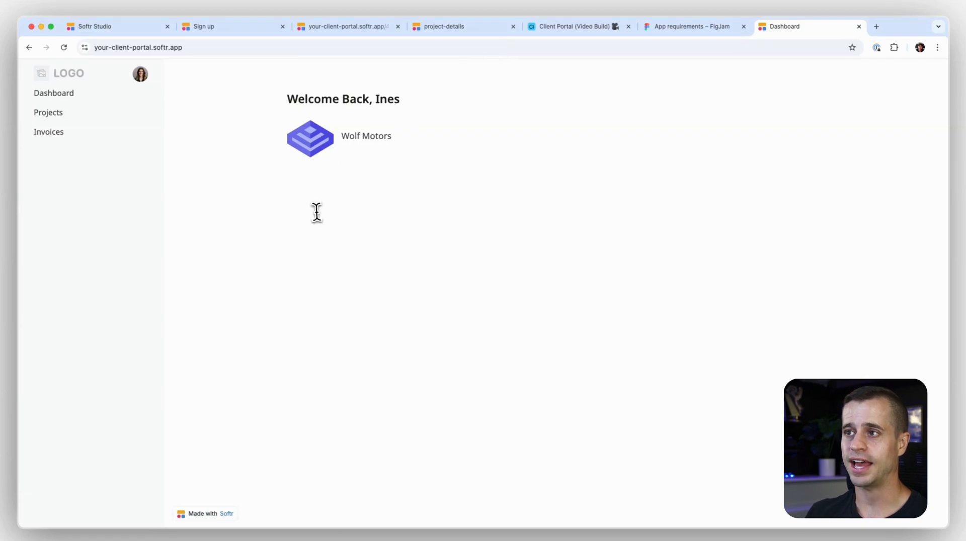
mouse_move(301, 333)
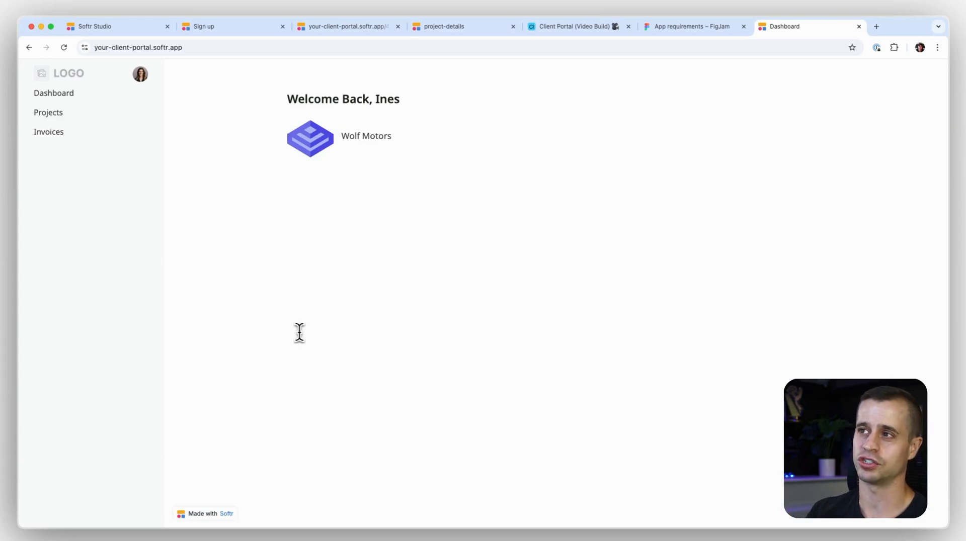
click(99, 26)
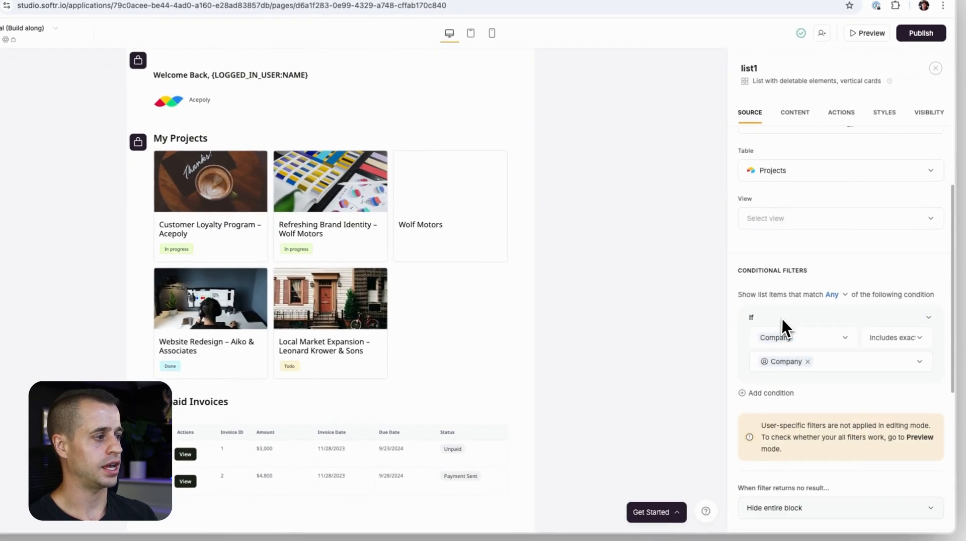
- Show empty state message 'No project found' when list1's filter returns no result
scroll(down, 3)
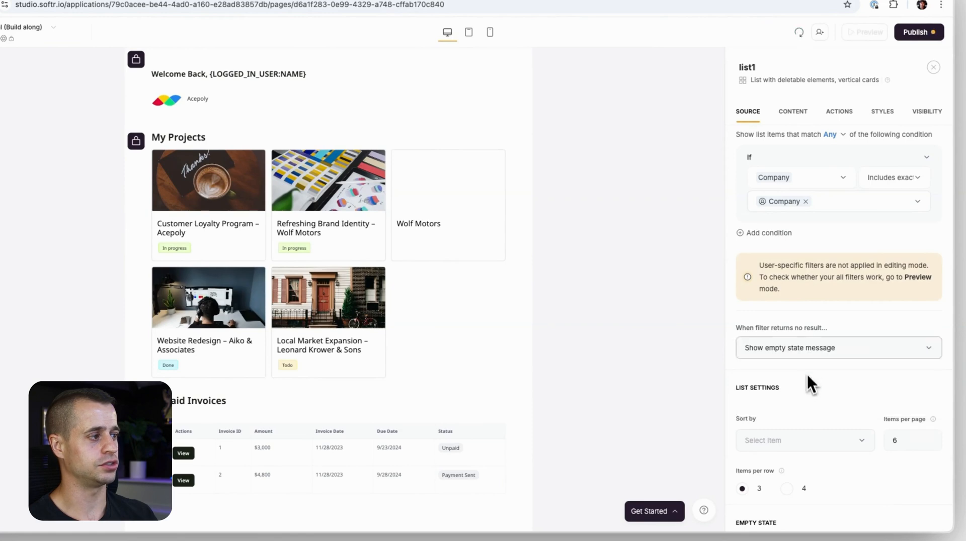
scroll(down, 3)
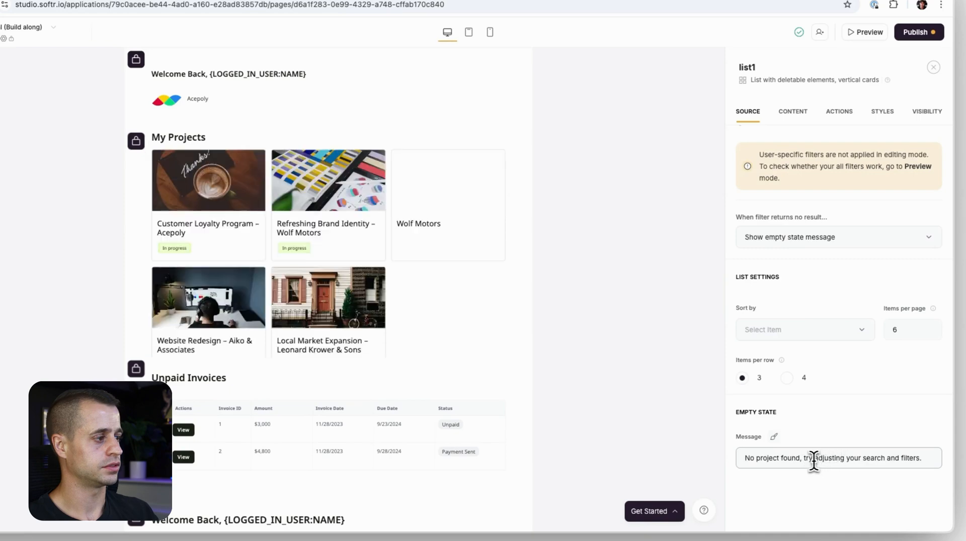
text(No project found)
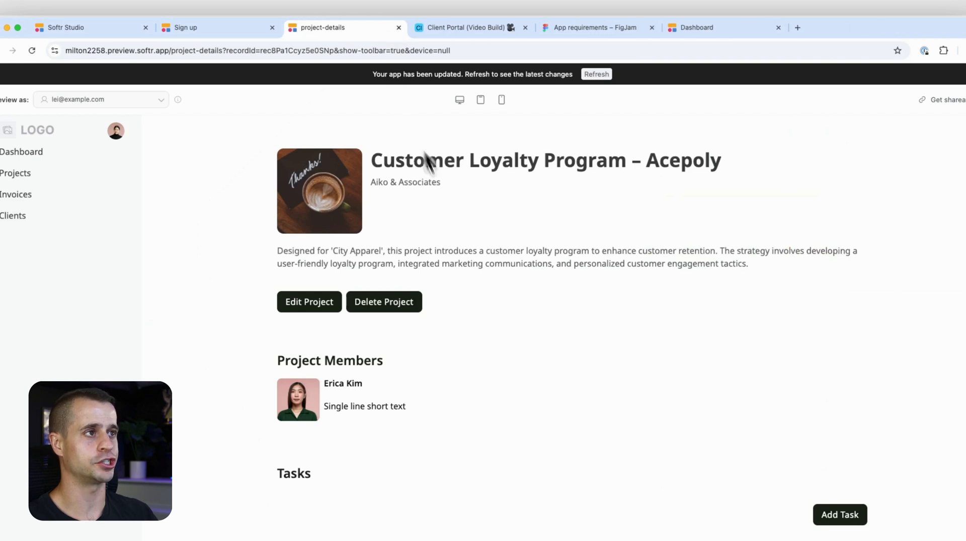
- Publish the app so Ines's live dashboard shows My Projects with "No project created yet!"
click(694, 28)
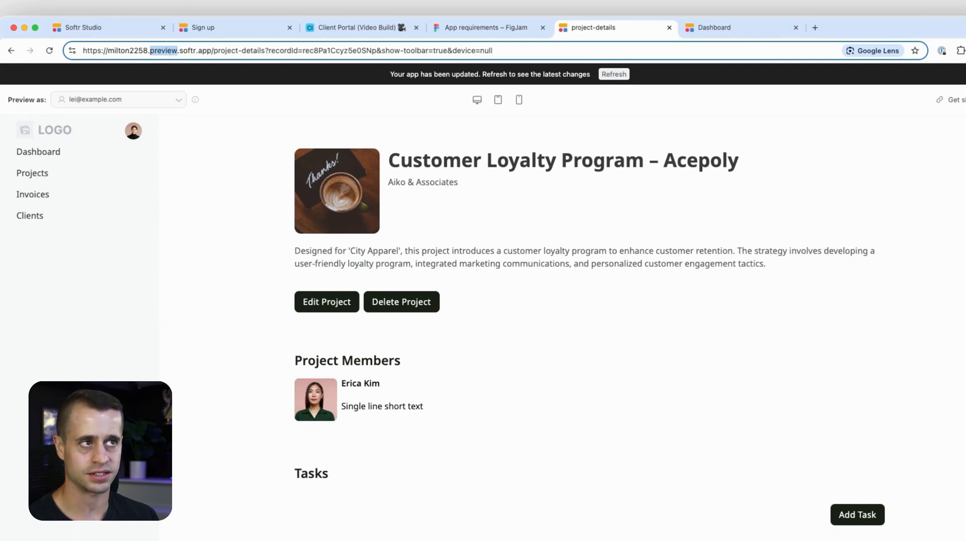
click(712, 27)
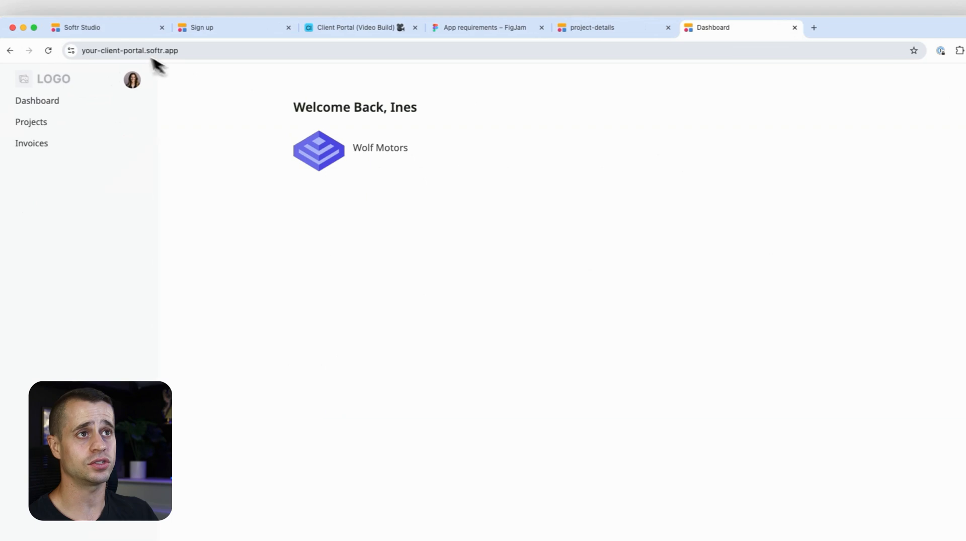
click(591, 27)
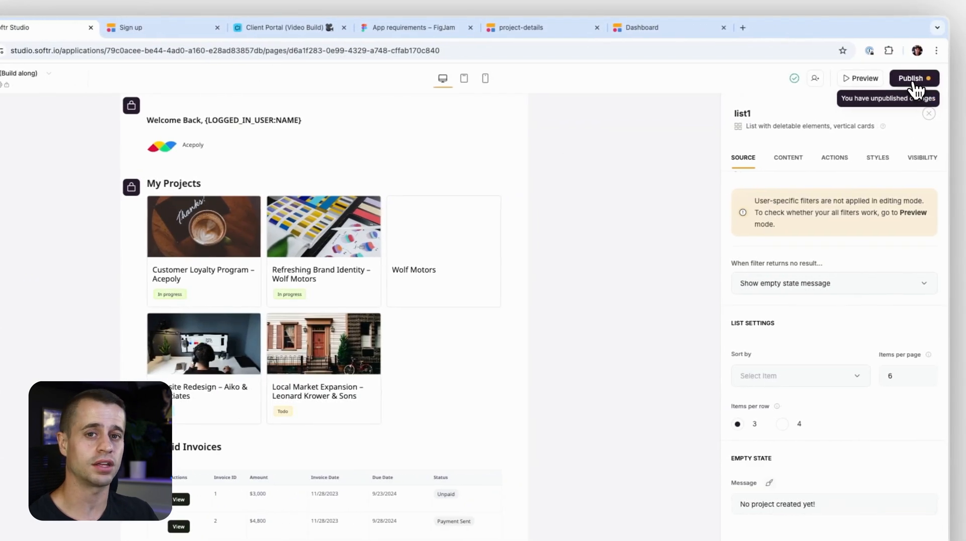
click(913, 78)
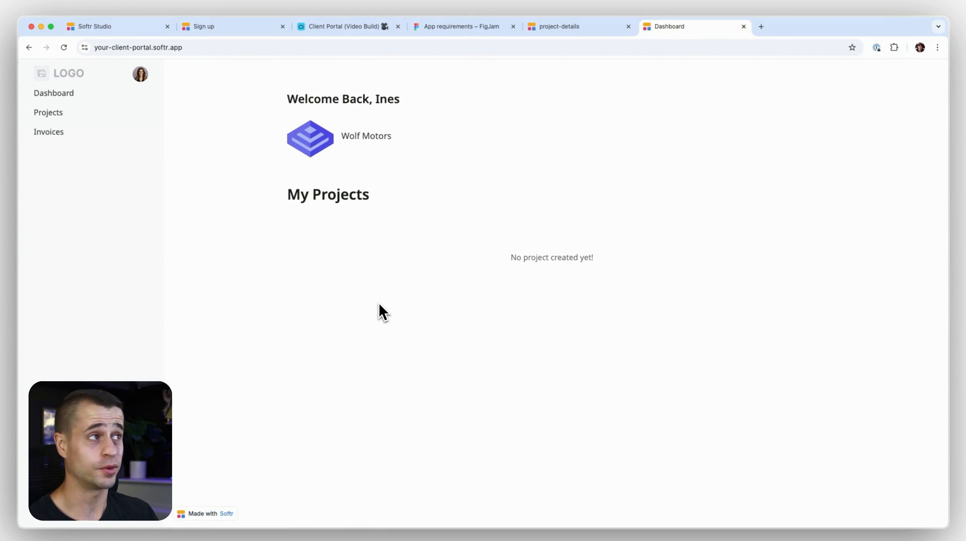
click(232, 27)
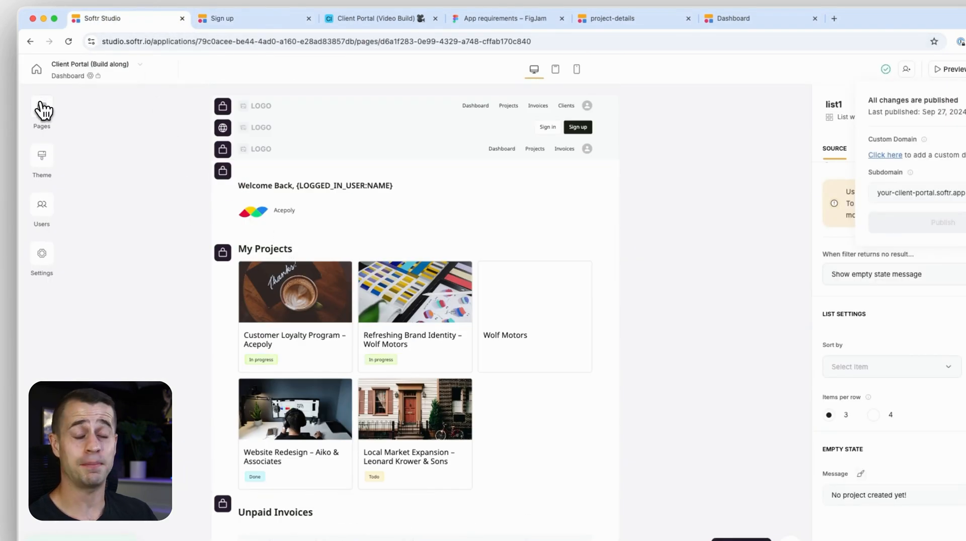
- Go to the Sign up page and start choosing an image for its logo
click(41, 106)
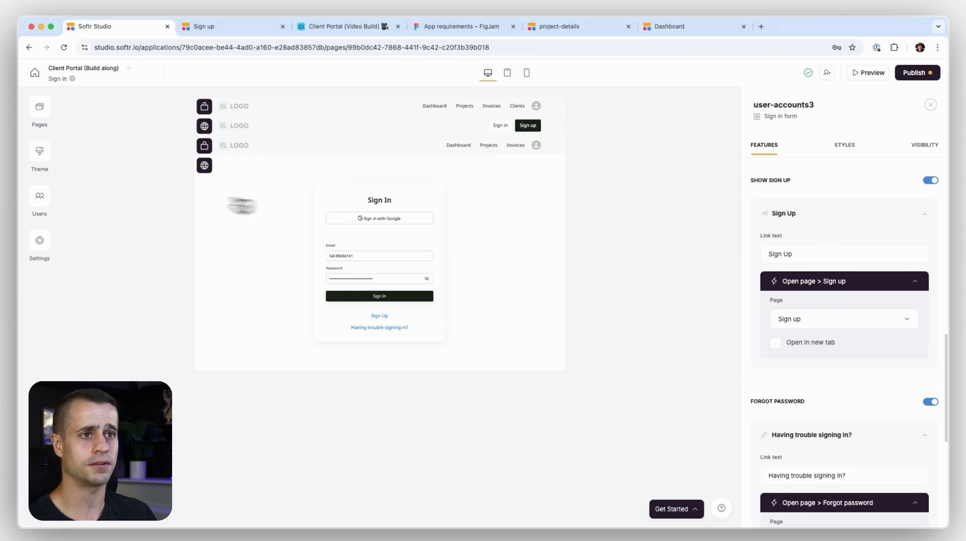
click(40, 106)
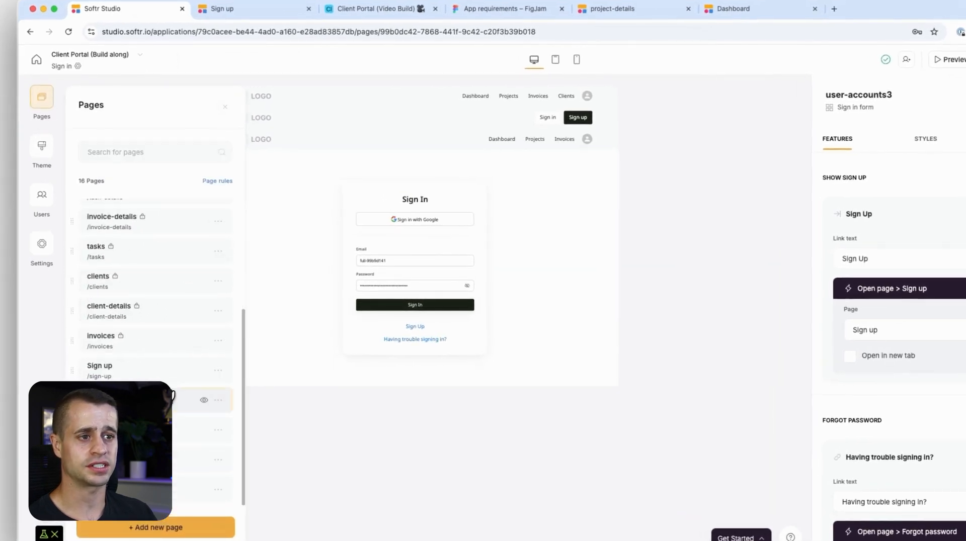
click(100, 371)
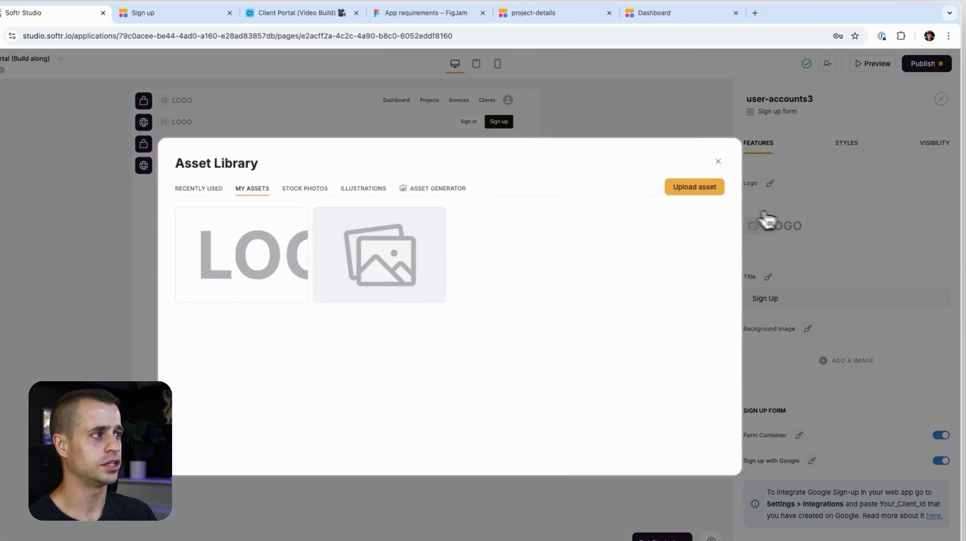
click(437, 188)
text(Create a new logo for my marketing agency company)
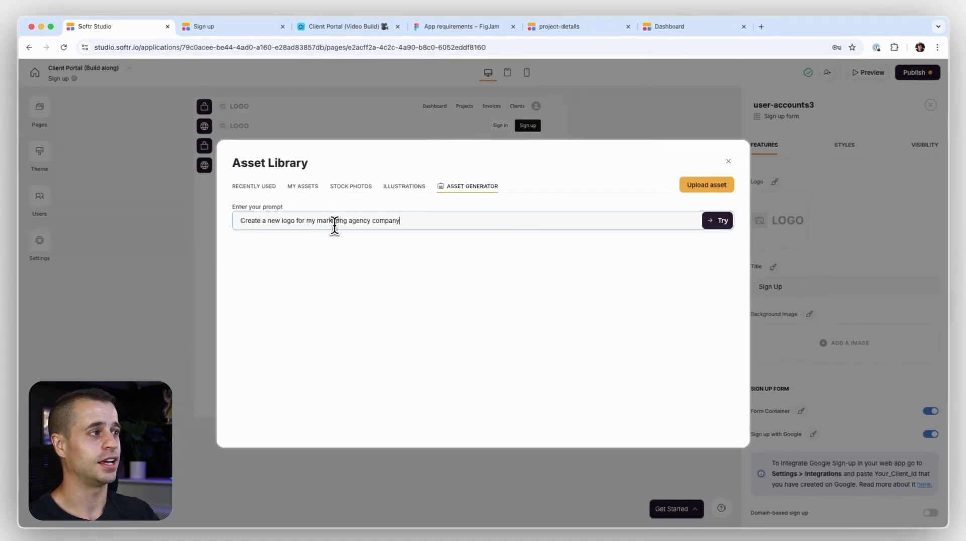
- Try the Asset Generator and Stock Photos, leave the logo empty, and bring up Users
click(717, 220)
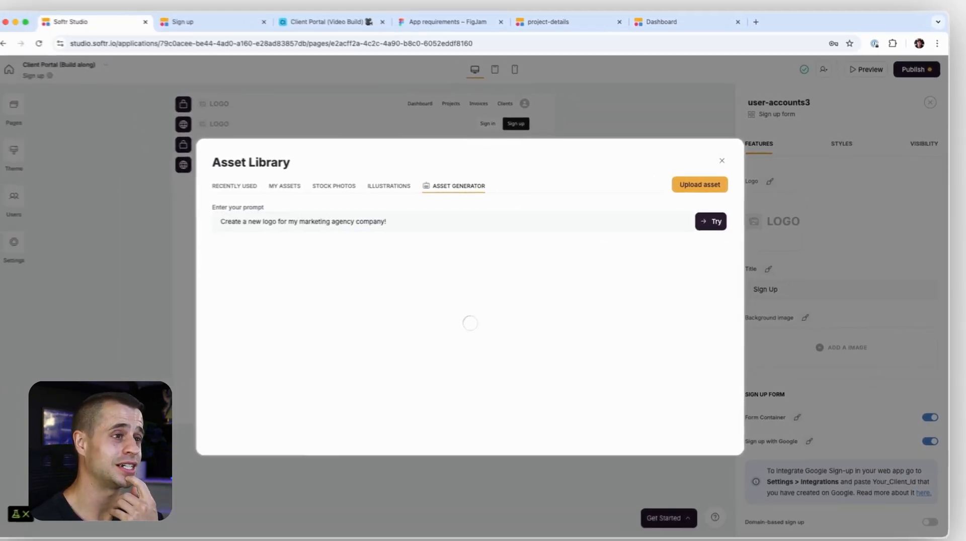
click(710, 221)
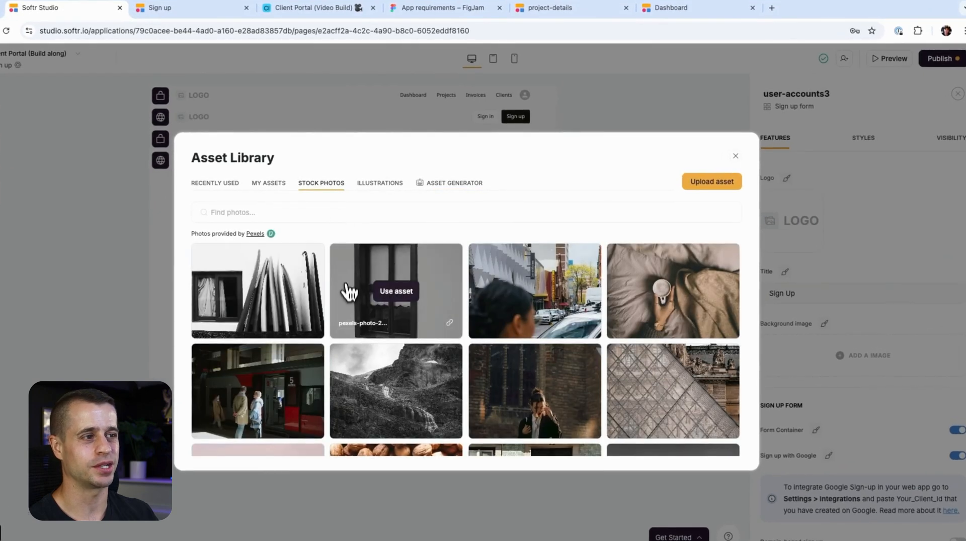
click(735, 156)
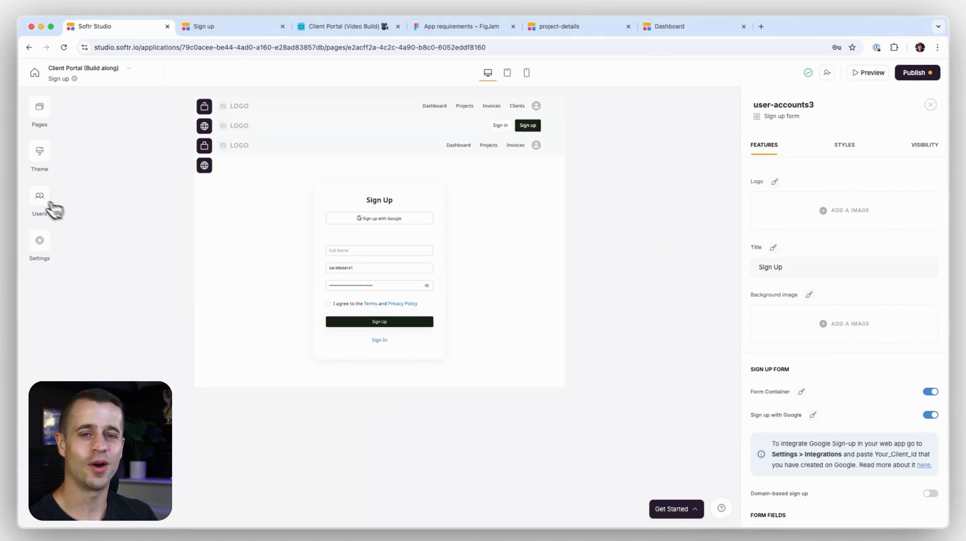
click(40, 200)
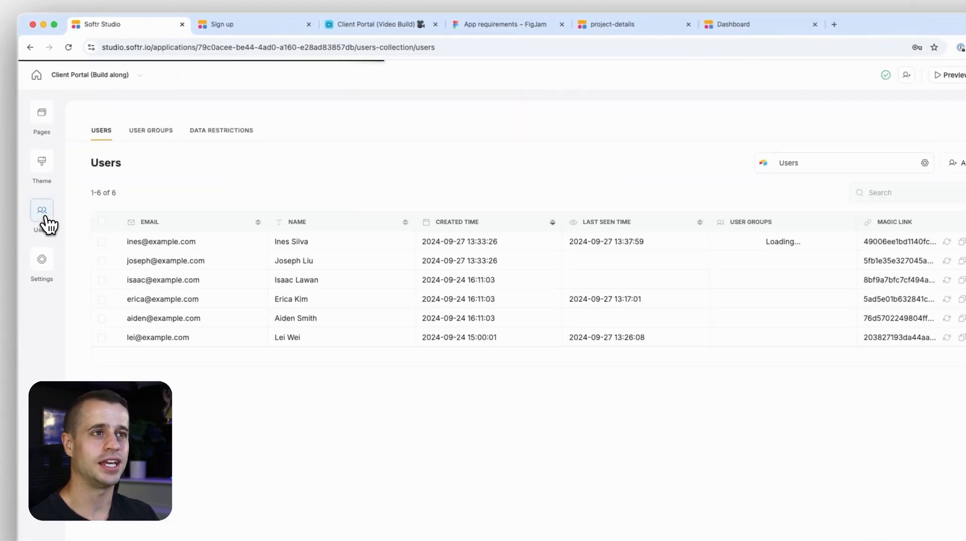
- Begin adding a new global data restriction from the Data Restrictions section
click(220, 130)
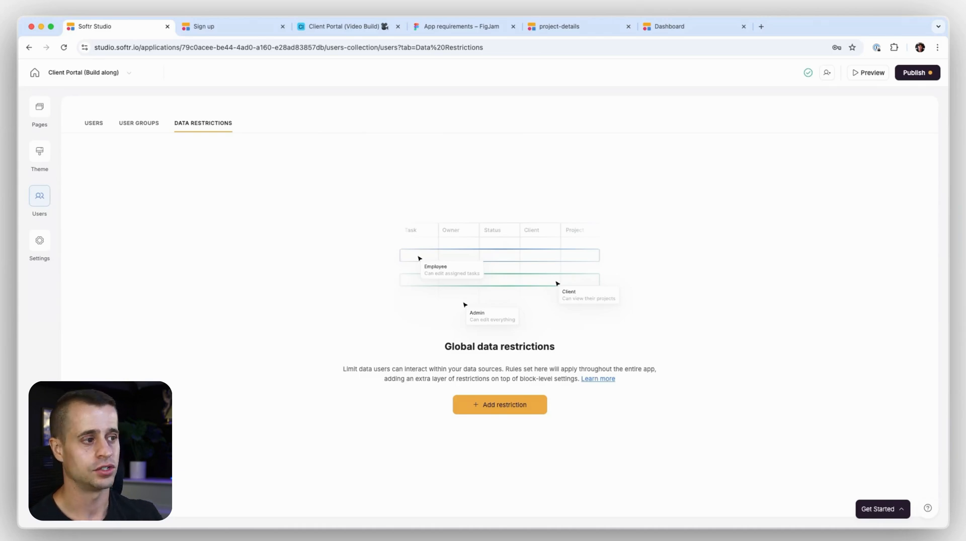
click(500, 405)
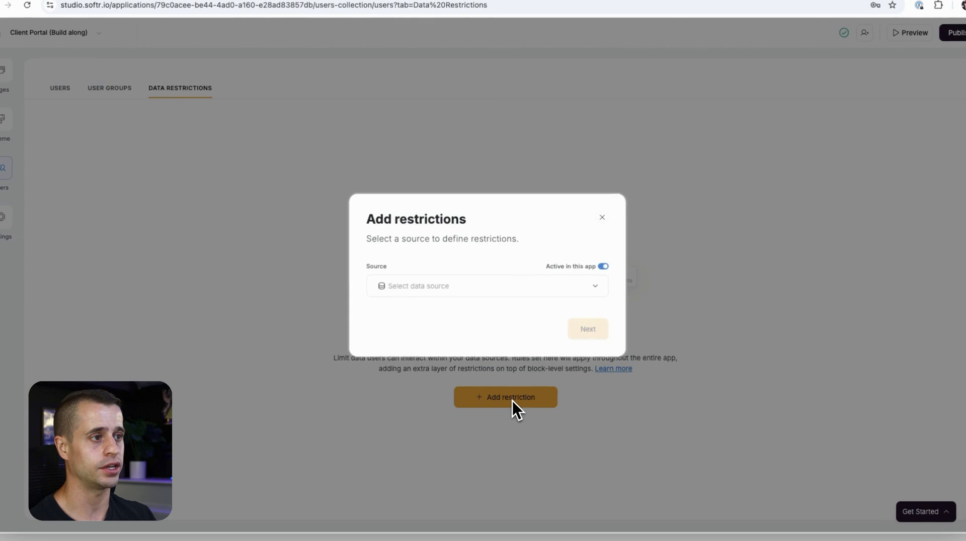
- Target the Airtable source, Client Portal (Video Build) base and Projects table for the restriction
click(486, 286)
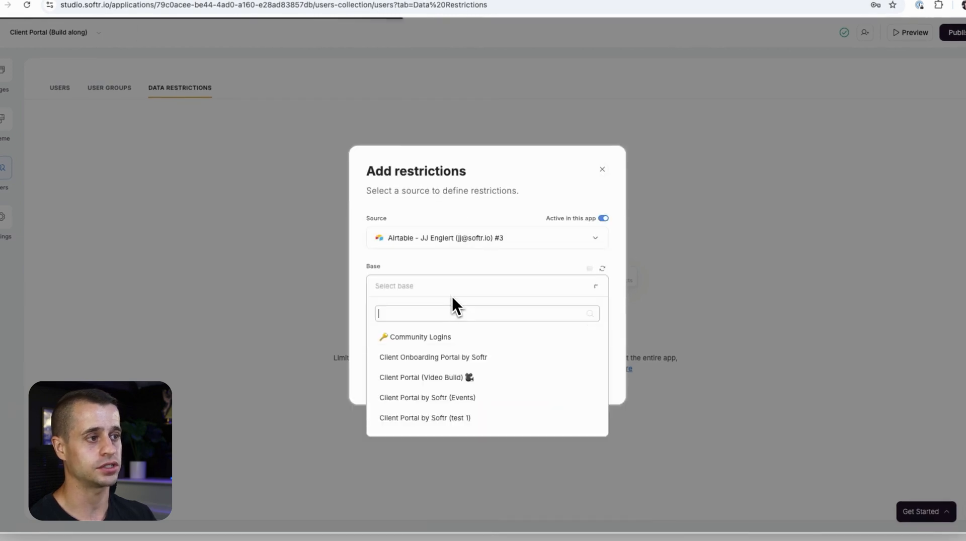
click(421, 378)
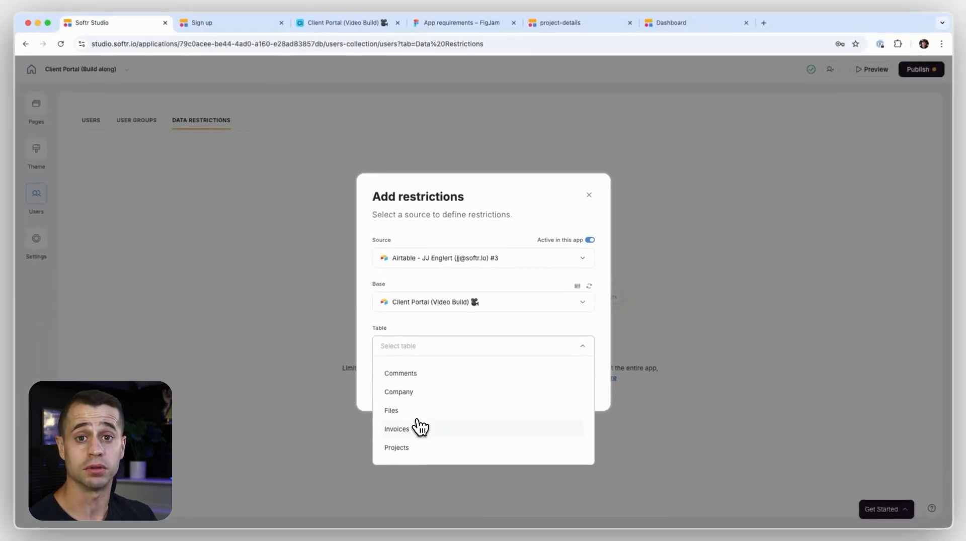
scroll(down, 3)
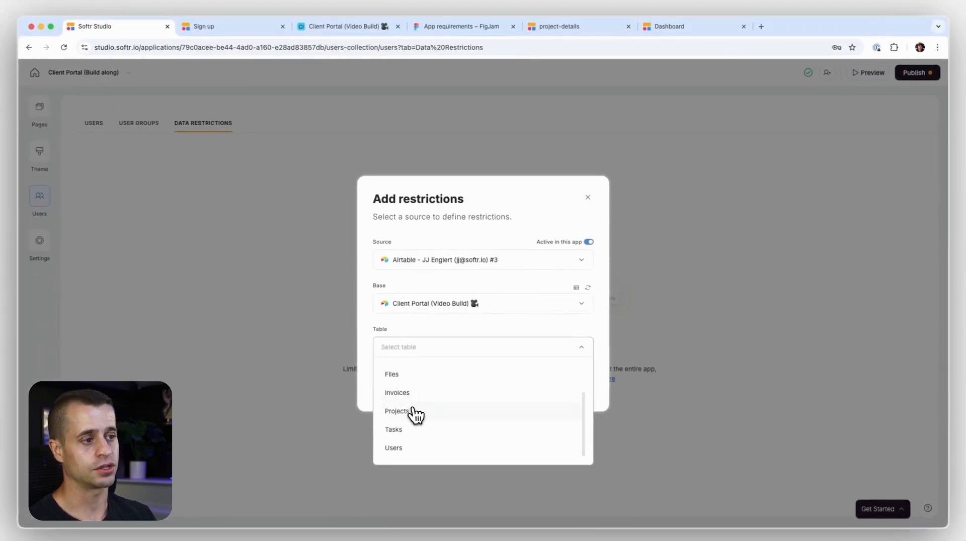
click(396, 411)
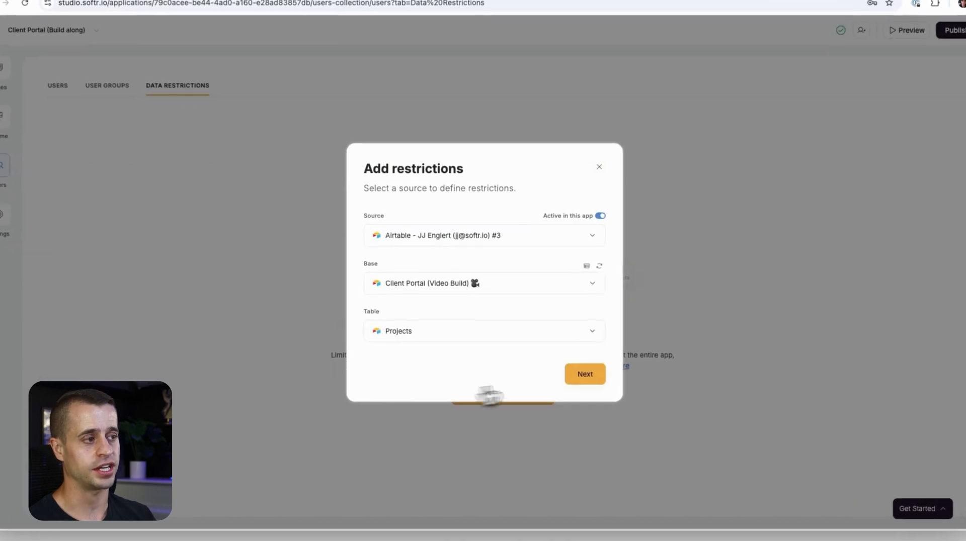
click(584, 374)
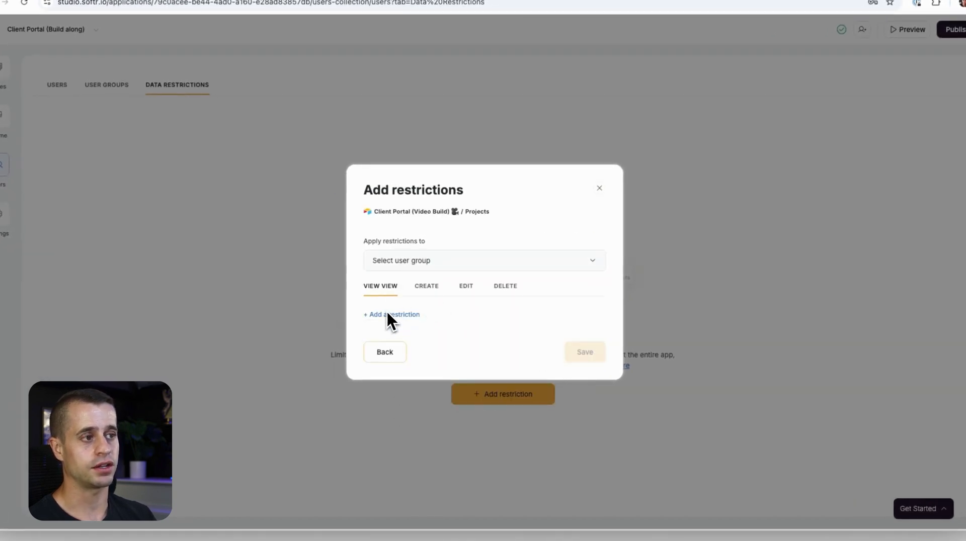
- Add a view condition: Project Name is the user's Projects
click(391, 315)
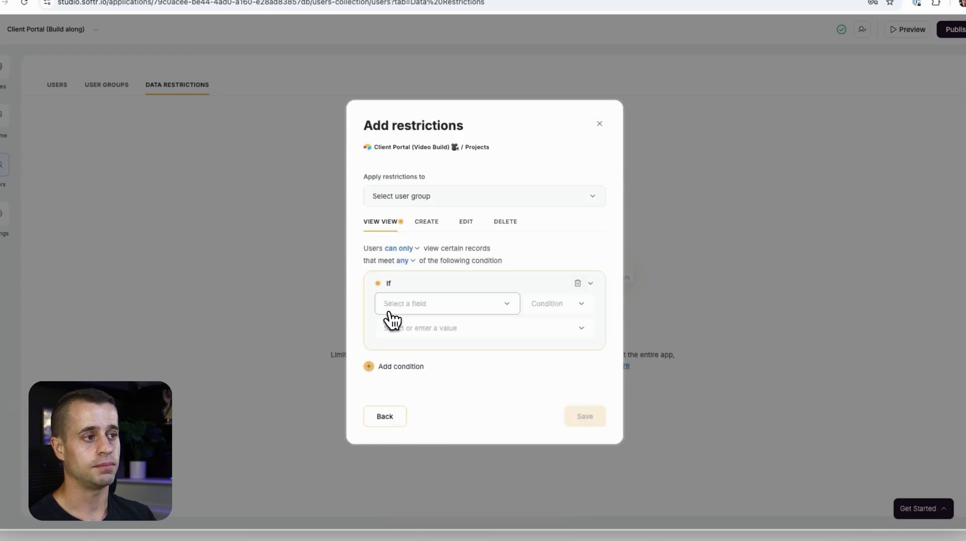
click(443, 303)
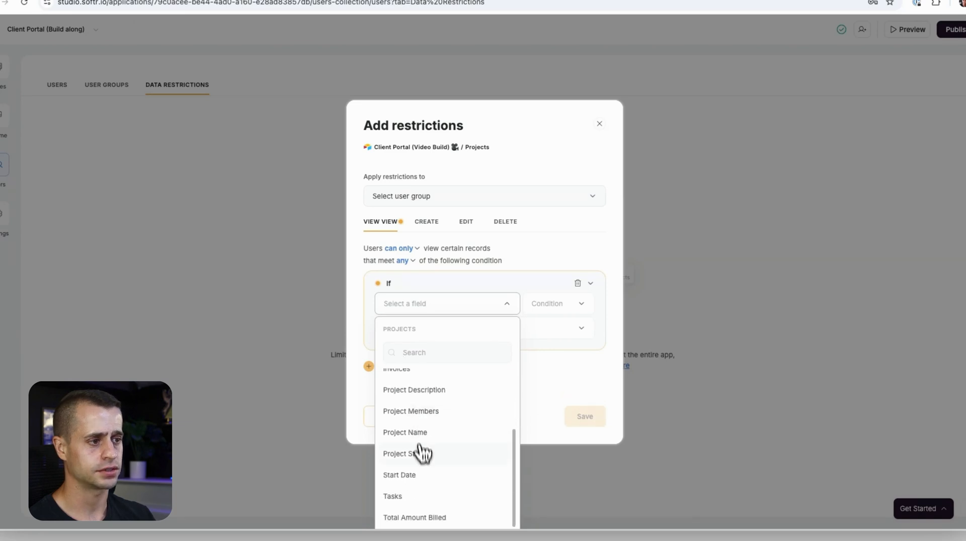
click(404, 432)
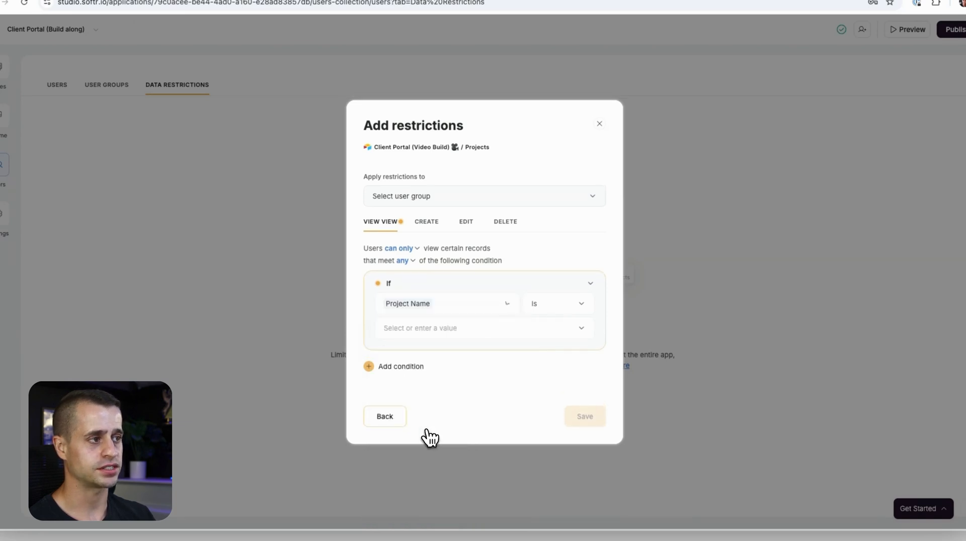
click(484, 328)
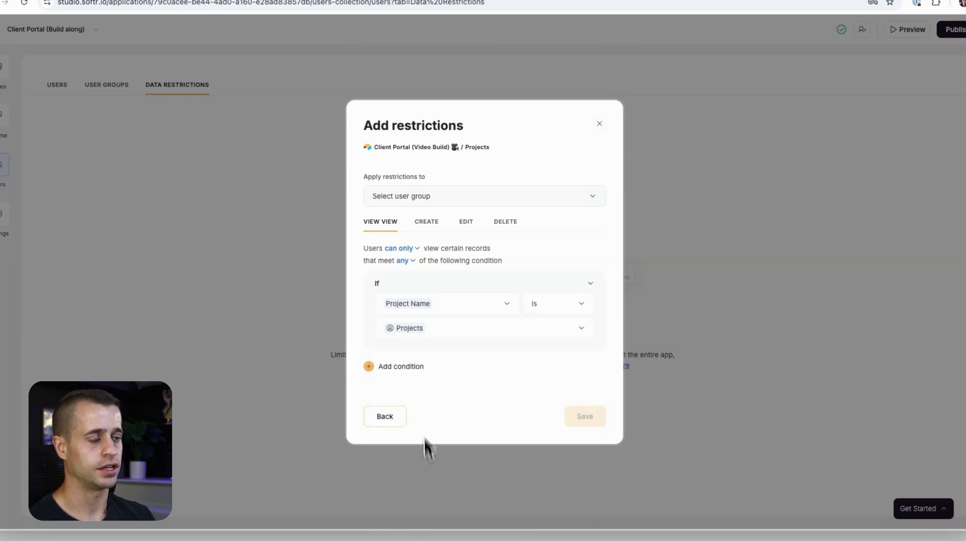
mouse_move(487, 378)
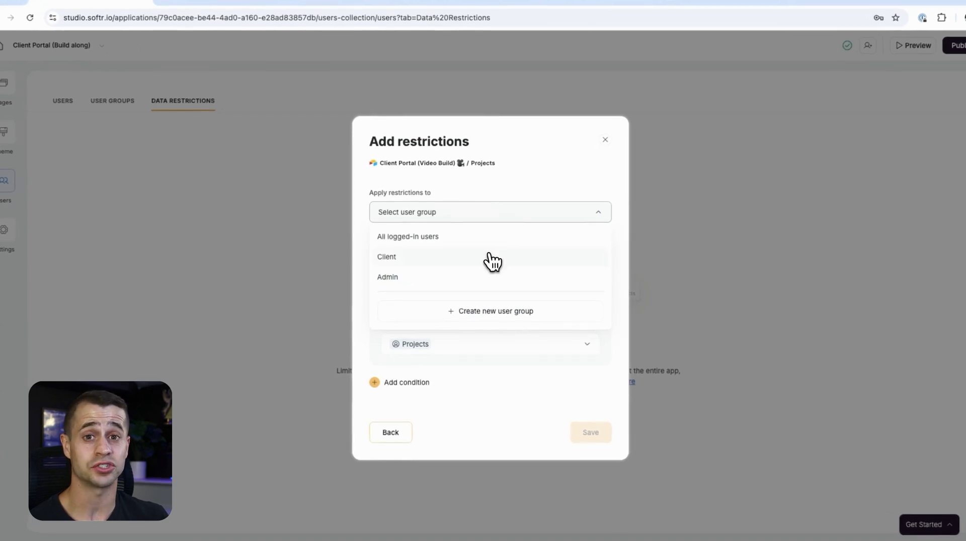
- Apply the Projects view restriction to the Client user group
click(386, 257)
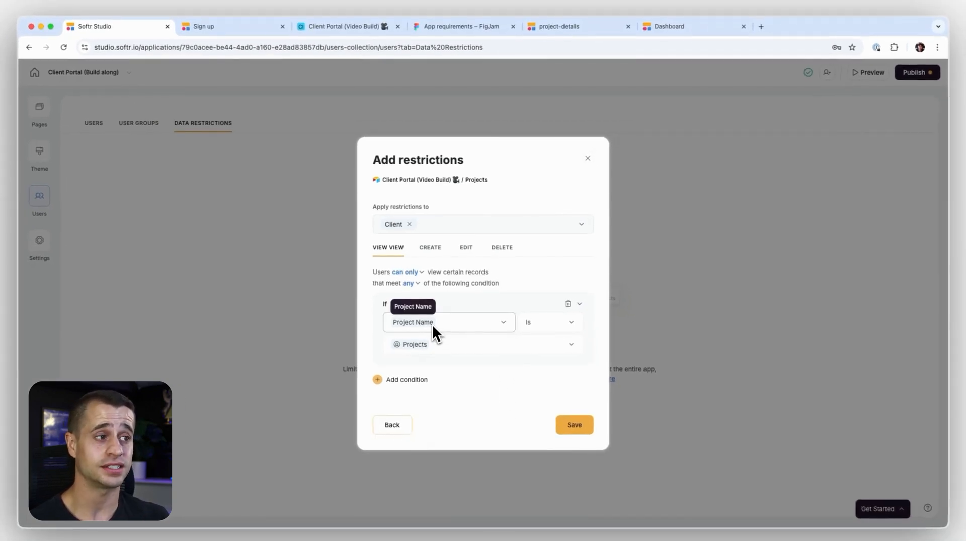
mouse_move(438, 444)
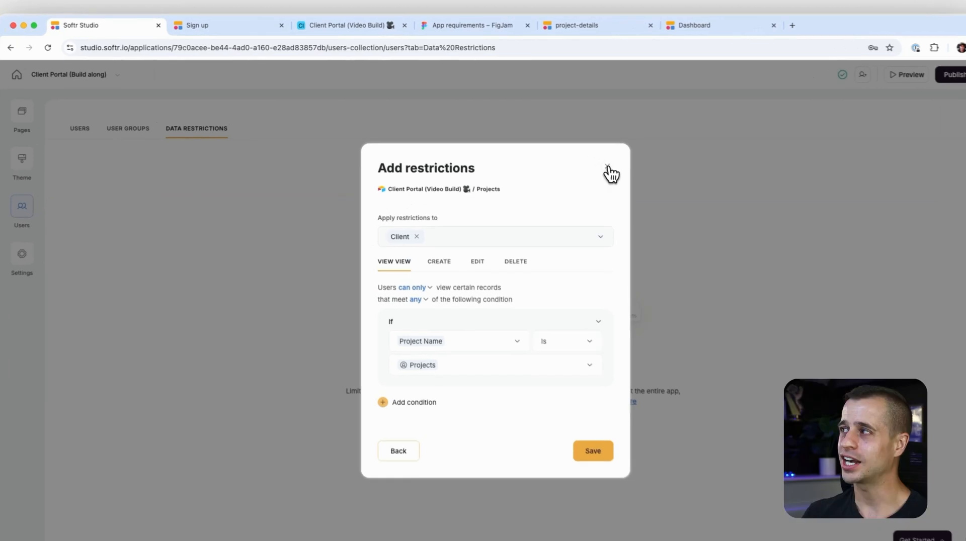
- Dismiss the restriction dialog, browse Integrations including Google Analytics, and return to Settings
click(611, 171)
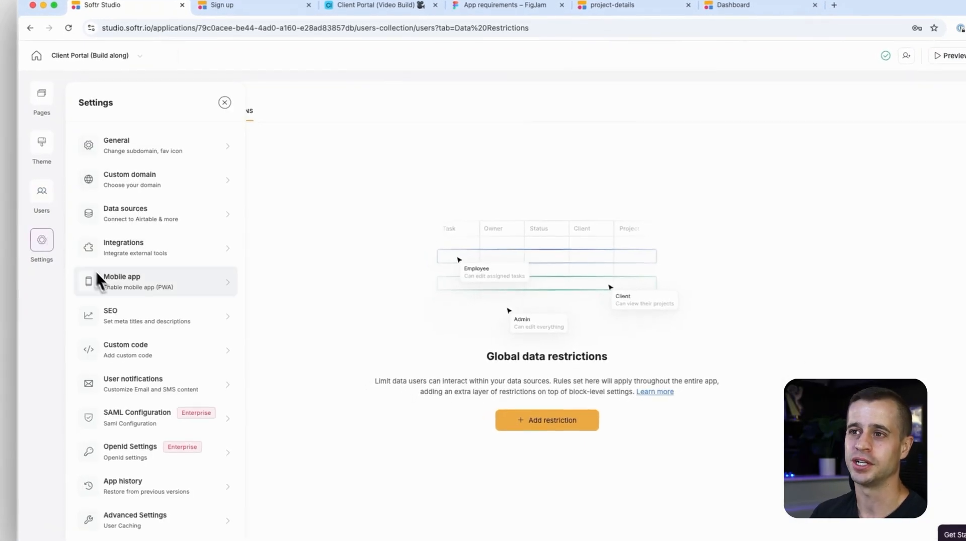
click(123, 248)
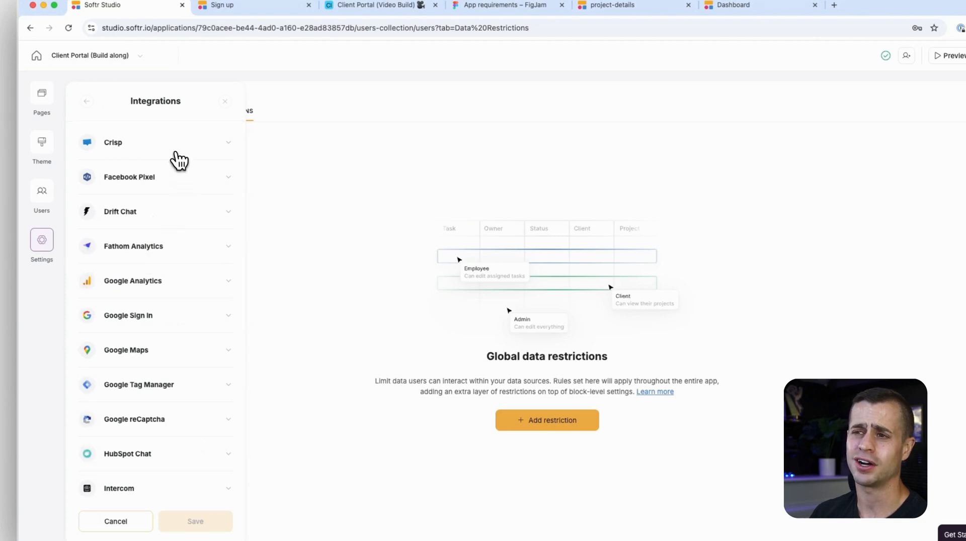
scroll(down, 3)
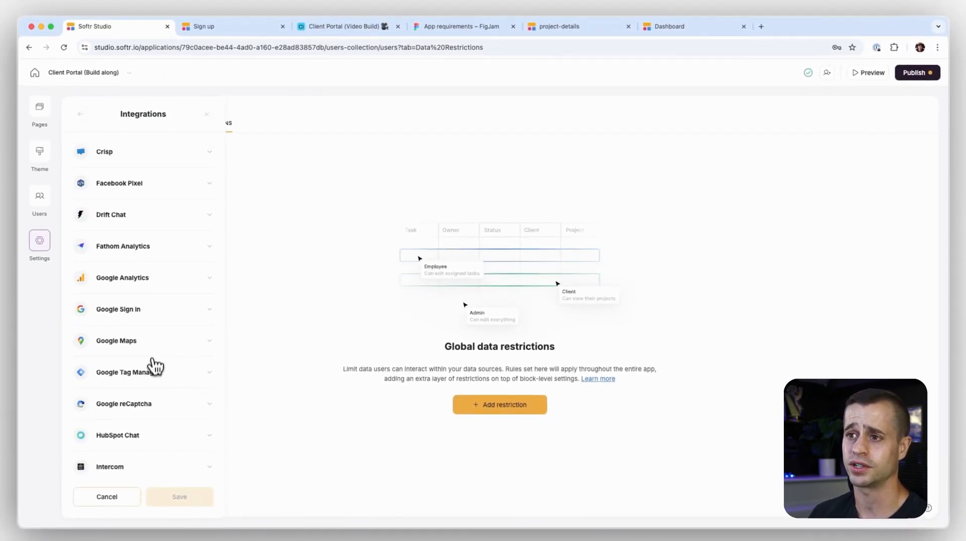
click(143, 277)
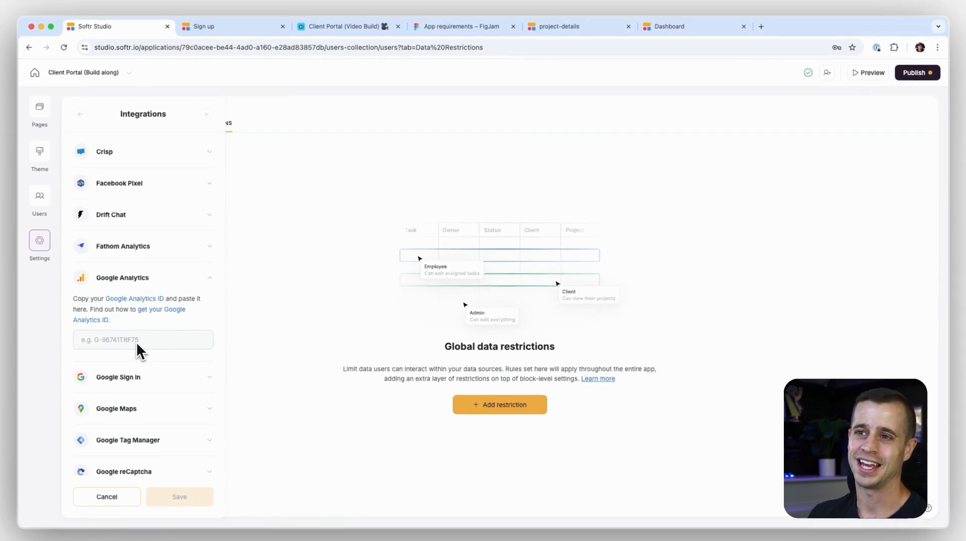
click(80, 114)
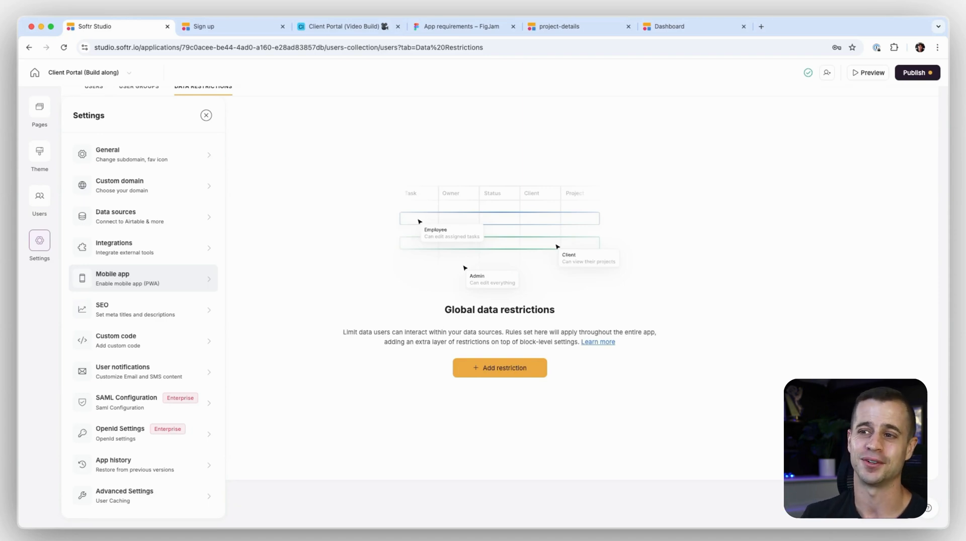
mouse_move(142, 340)
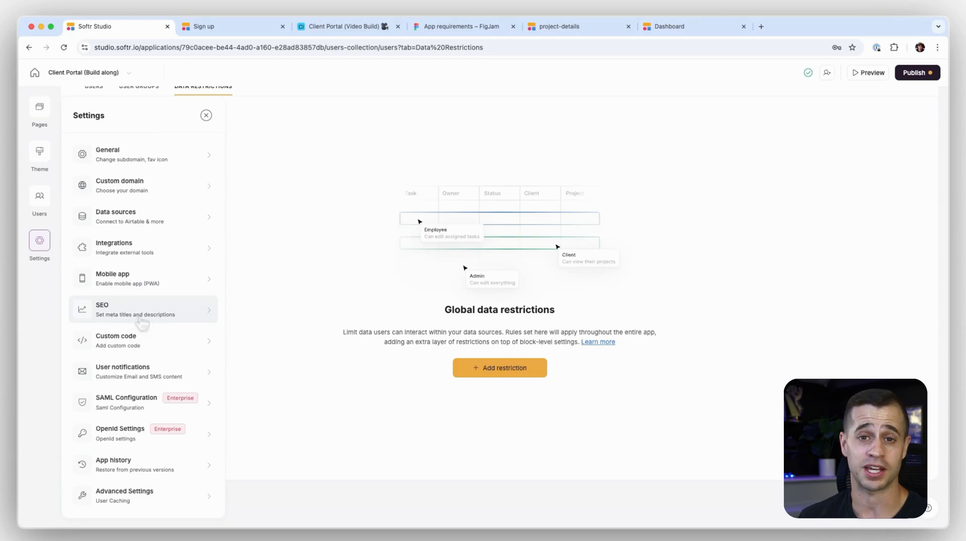
mouse_move(145, 447)
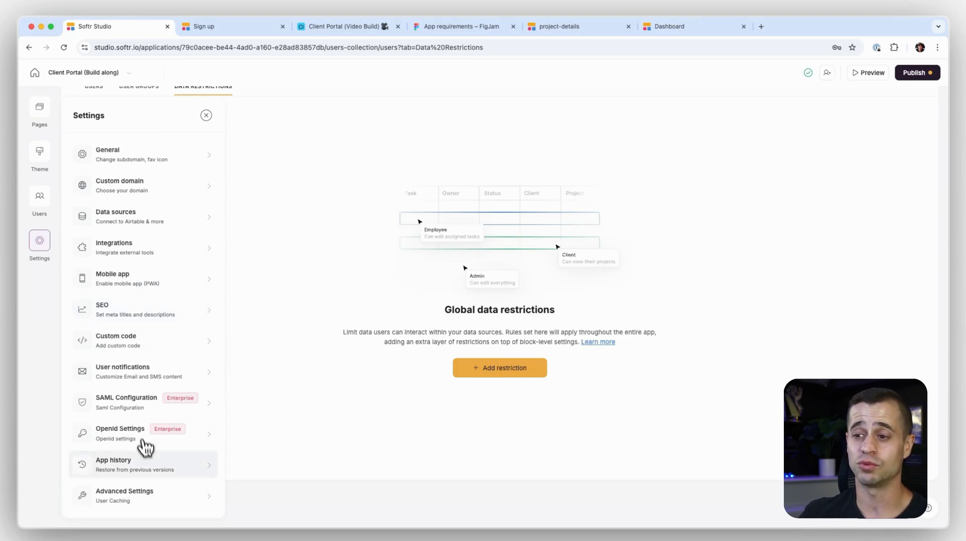